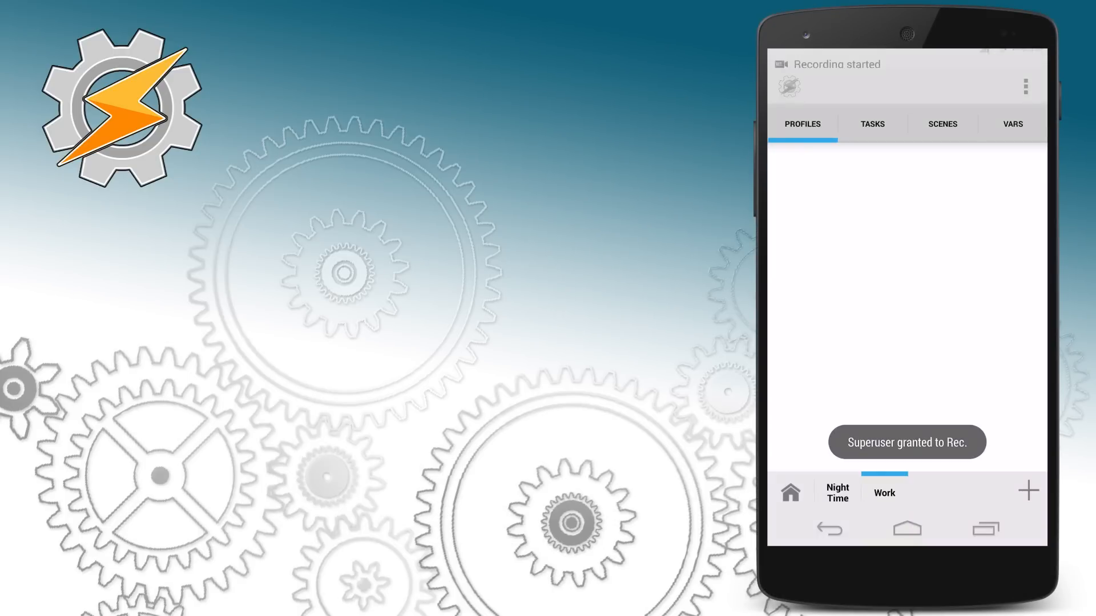
# - Create a new profile triggered by the Cell Near state, scanning GSM:21722.47337299
pyautogui.click(1027, 490)
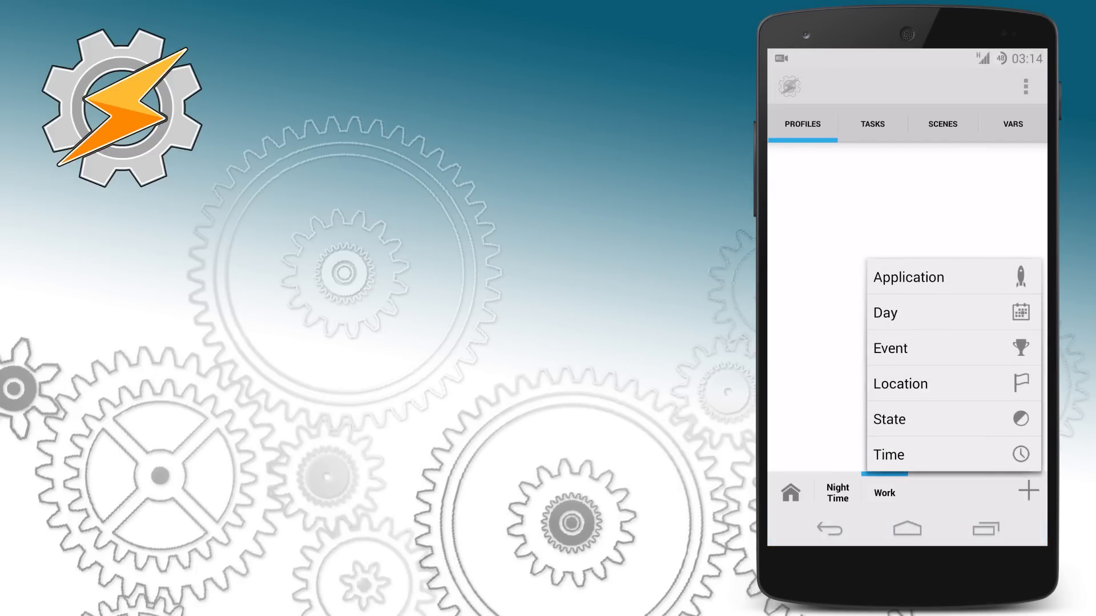
pyautogui.click(888, 419)
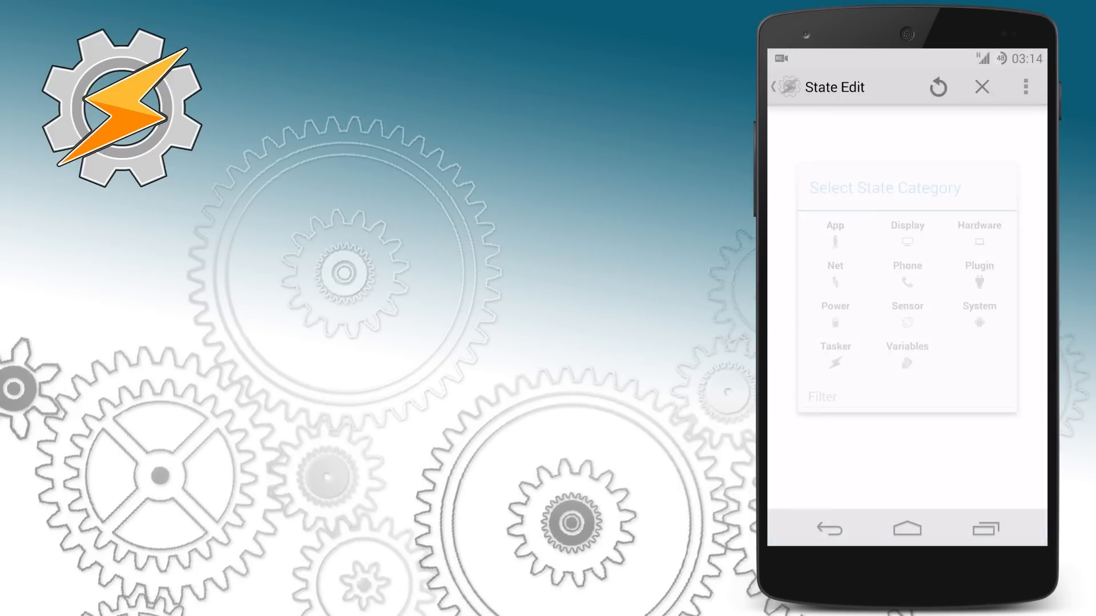
pyautogui.click(906, 274)
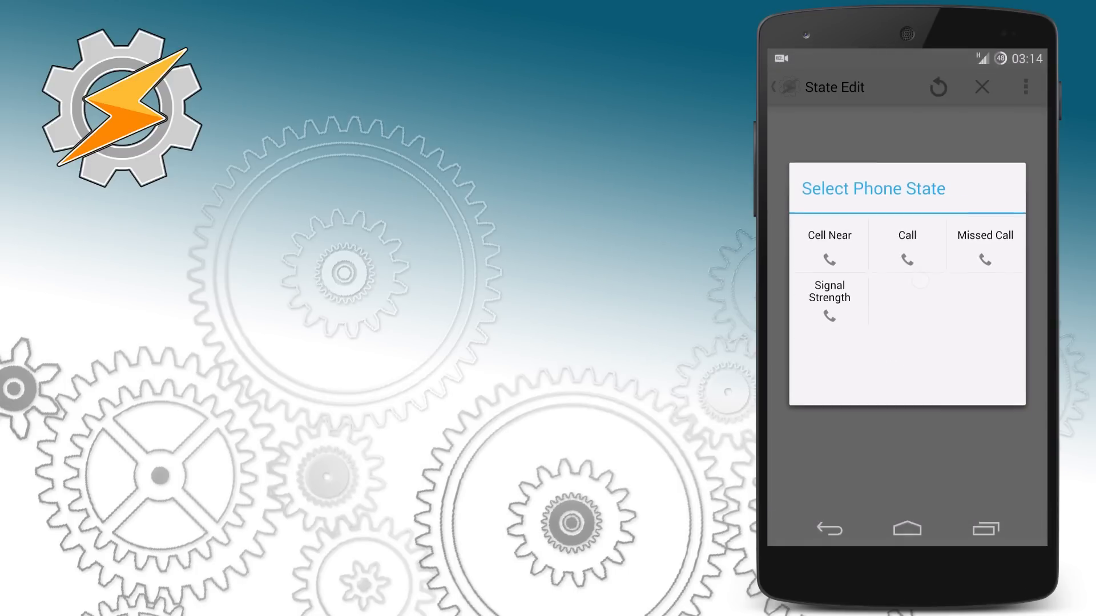
pyautogui.click(829, 245)
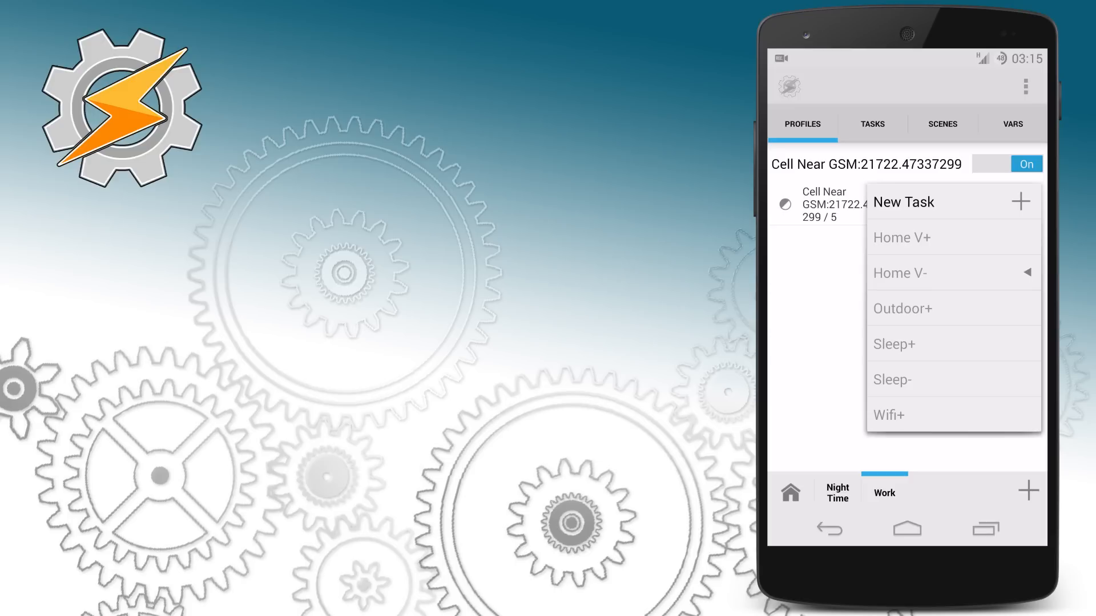
# - Create a new task named Work+ for the profile
pyautogui.click(1019, 201)
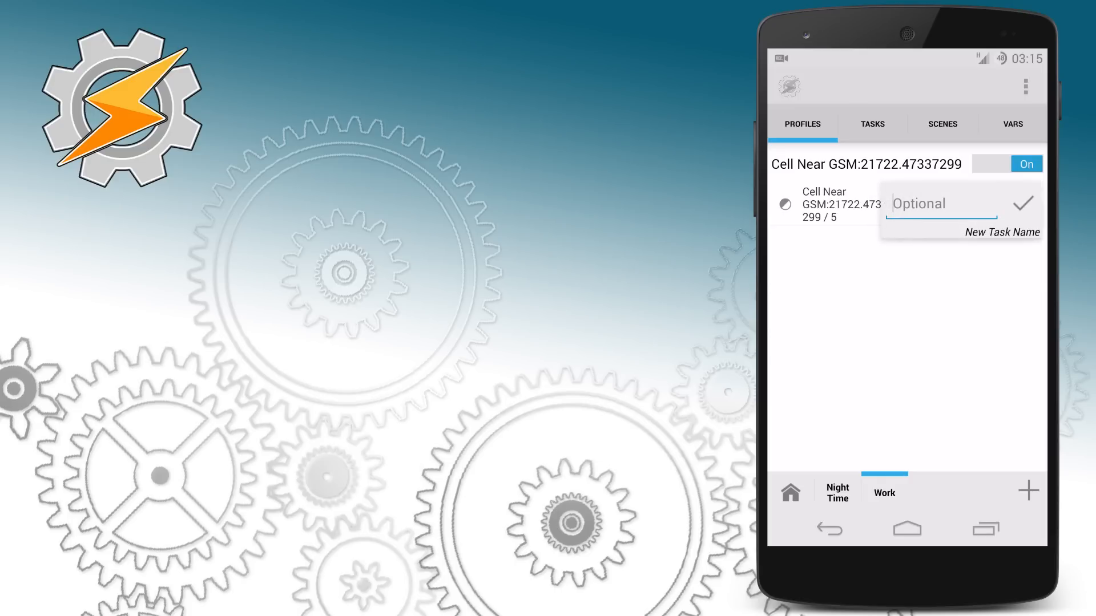
pyautogui.write('Work+')
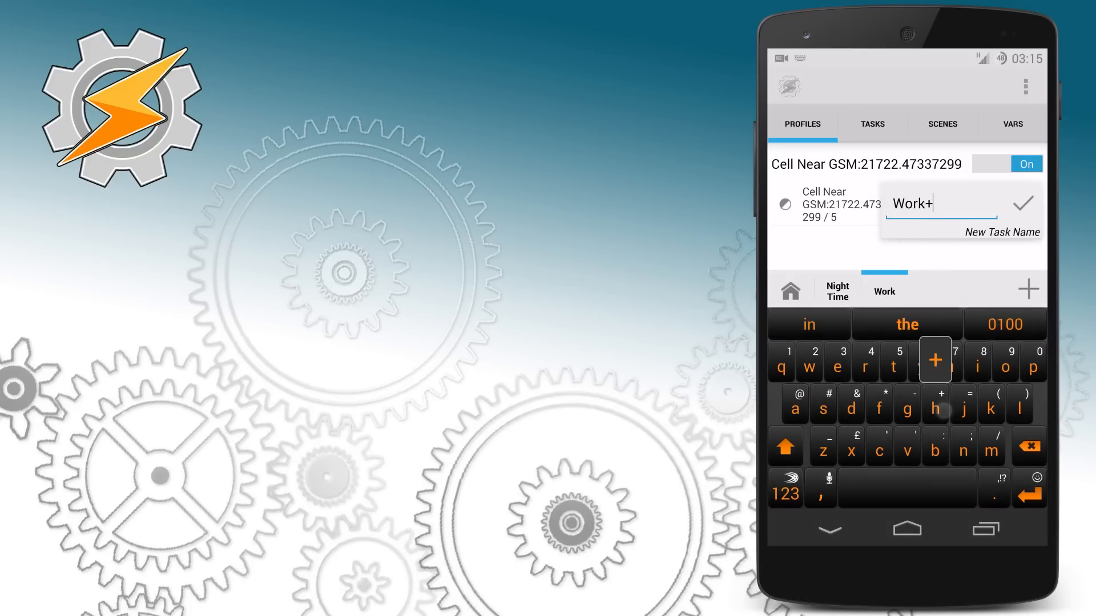
pyautogui.click(1021, 203)
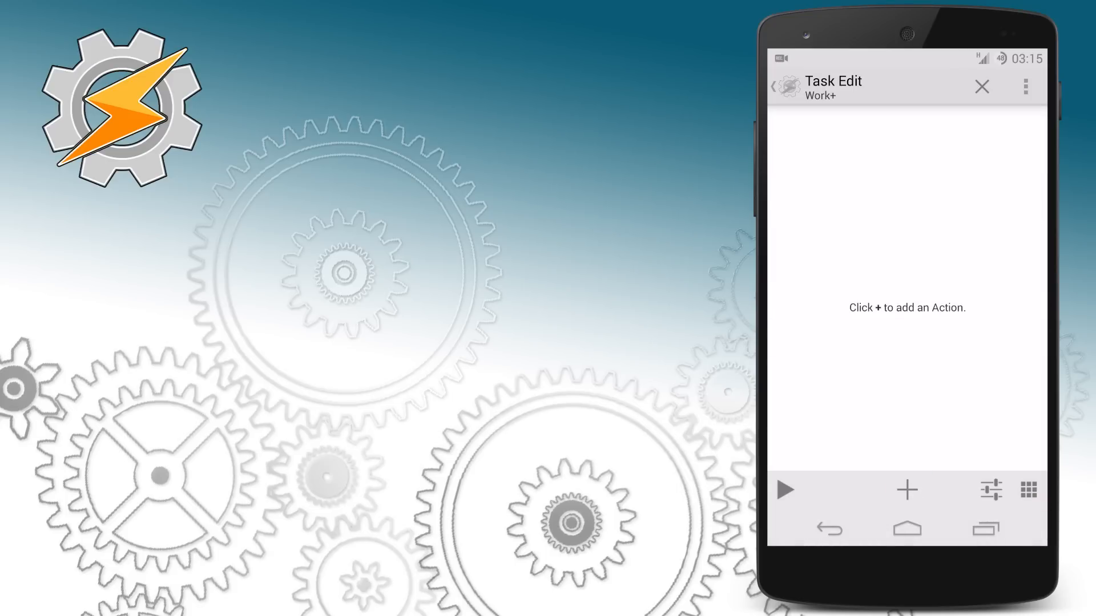
# - Add a Secure Settings plugin action configured as Mobile Data Enabled
pyautogui.click(906, 489)
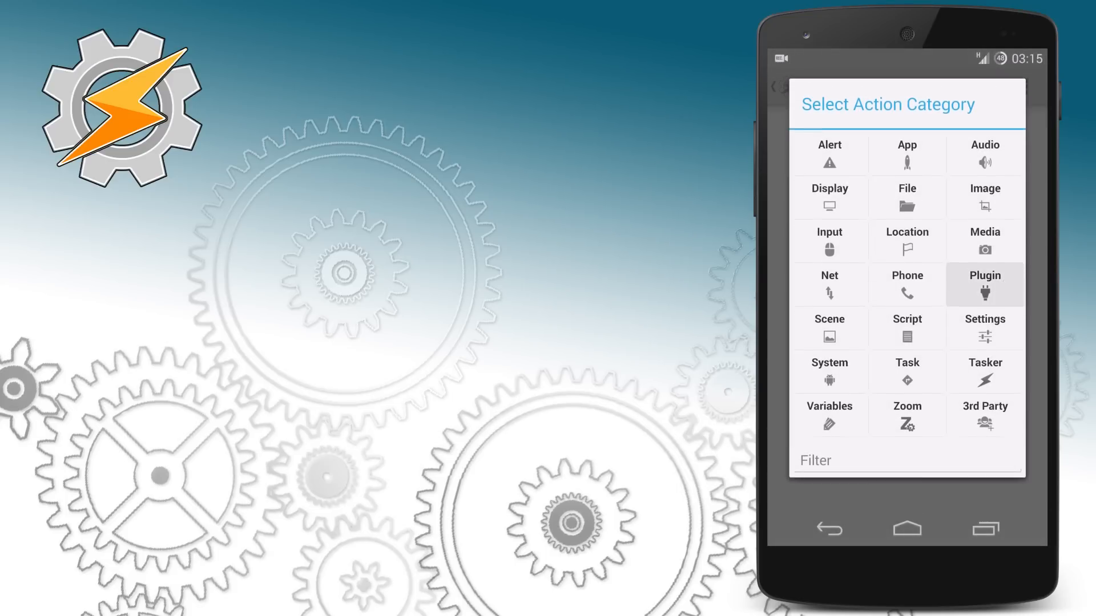
pyautogui.click(983, 284)
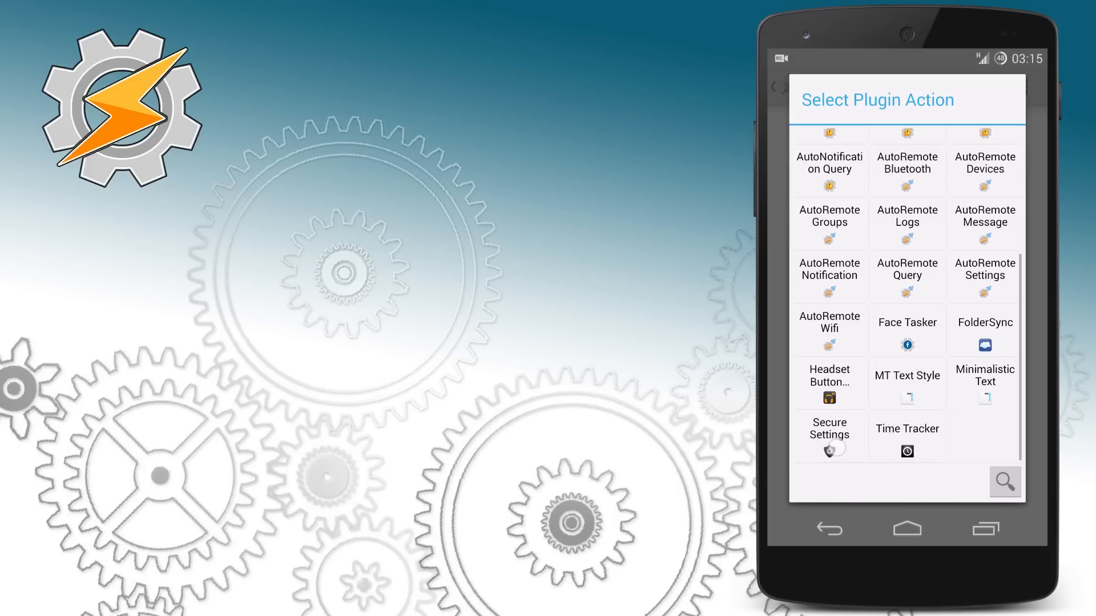
pyautogui.click(829, 434)
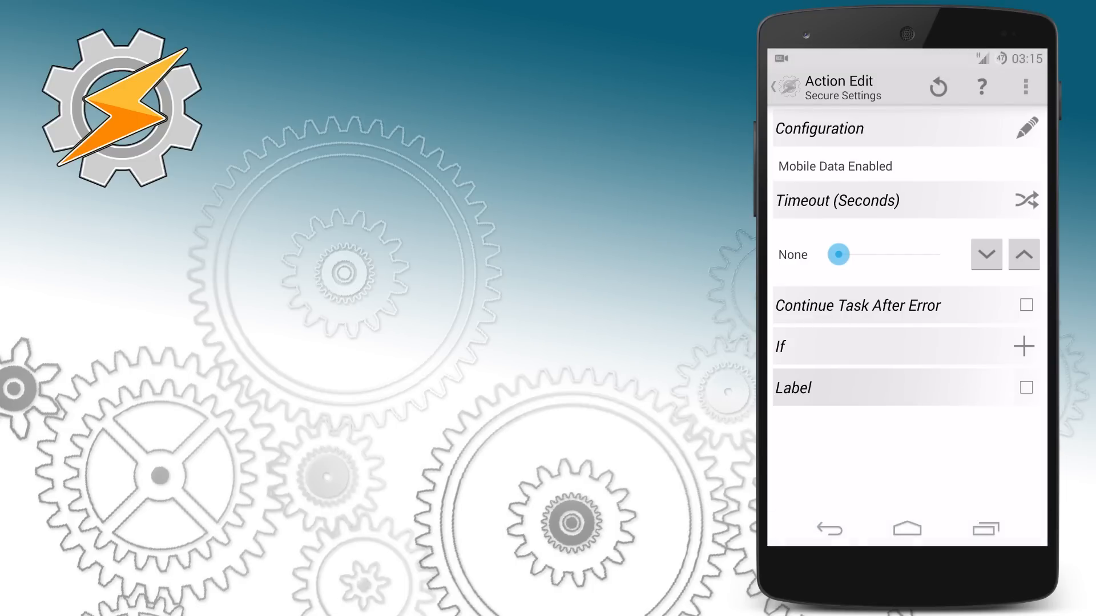
pyautogui.click(777, 86)
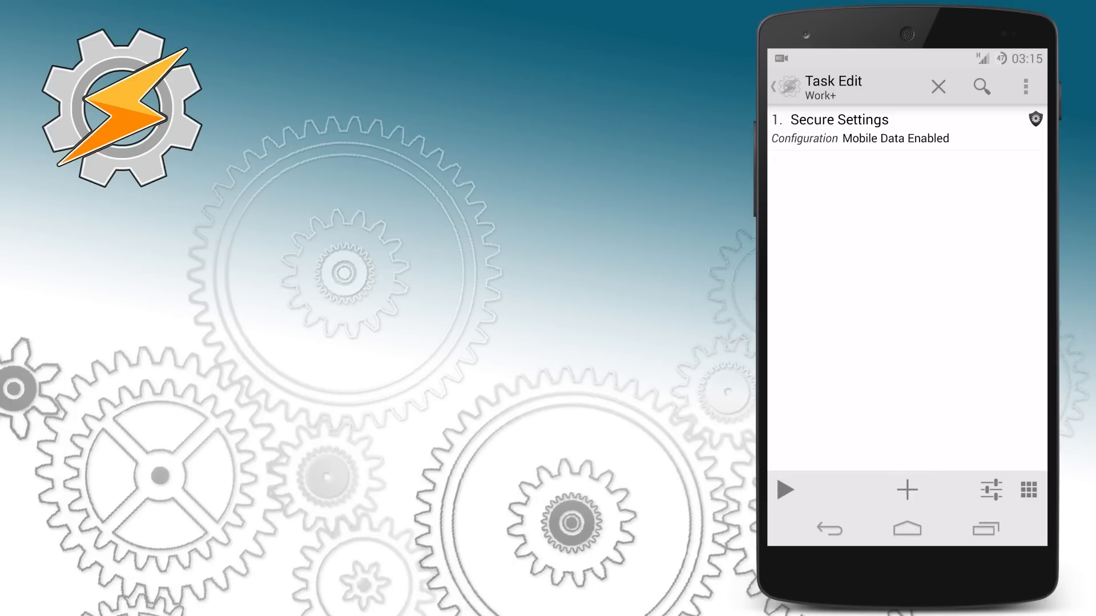
# - Add a WiFi Off action to Work+
pyautogui.click(905, 490)
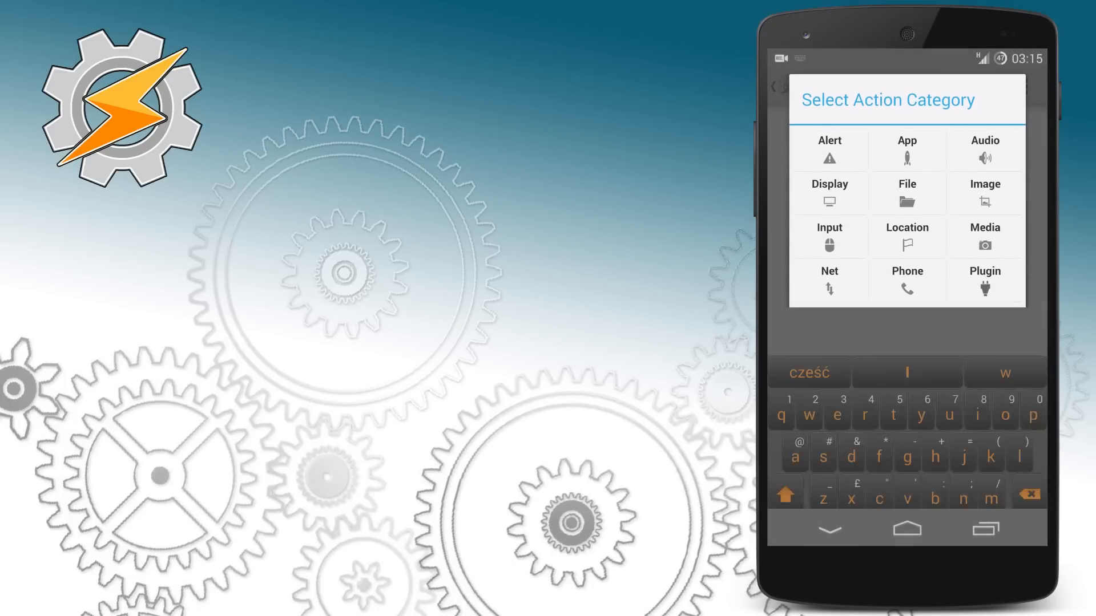
pyautogui.write('wi')
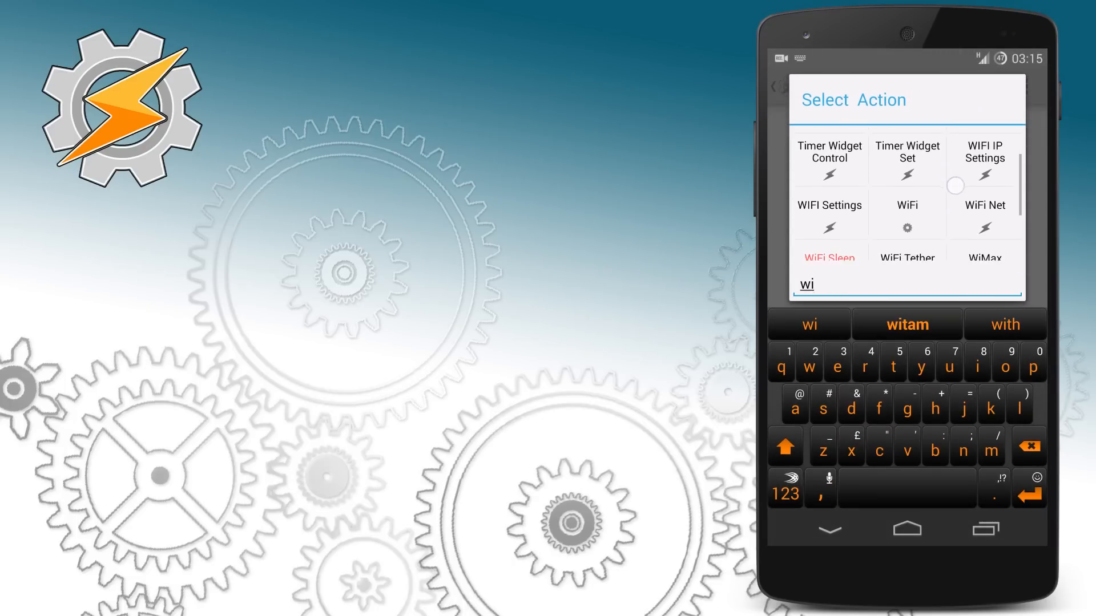
pyautogui.click(906, 205)
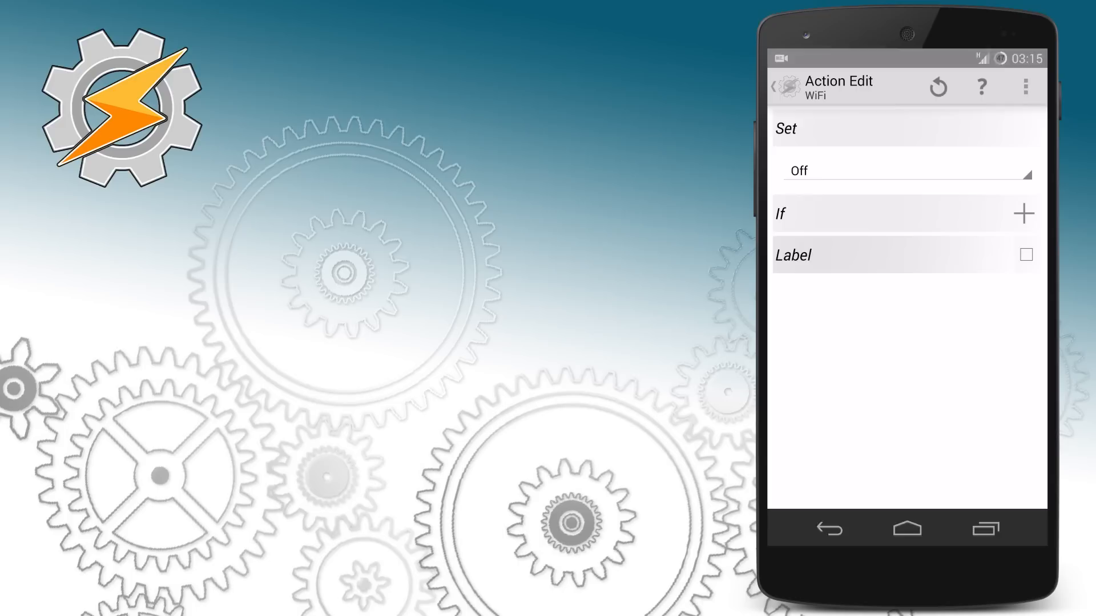
pyautogui.click(770, 87)
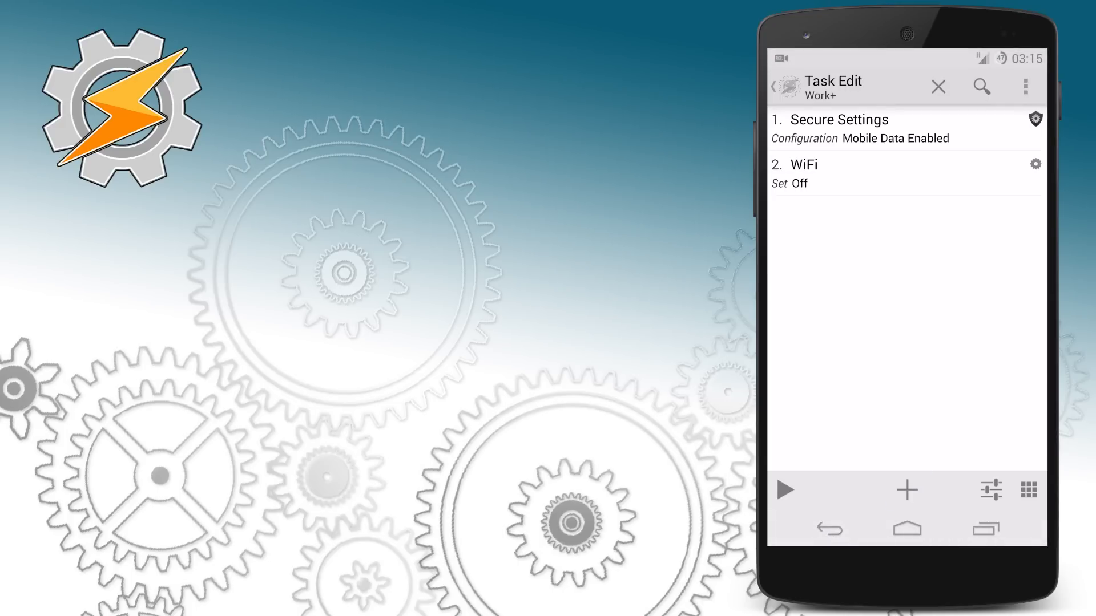
# - Add a Silent Mode action set to Vibrate
pyautogui.click(906, 490)
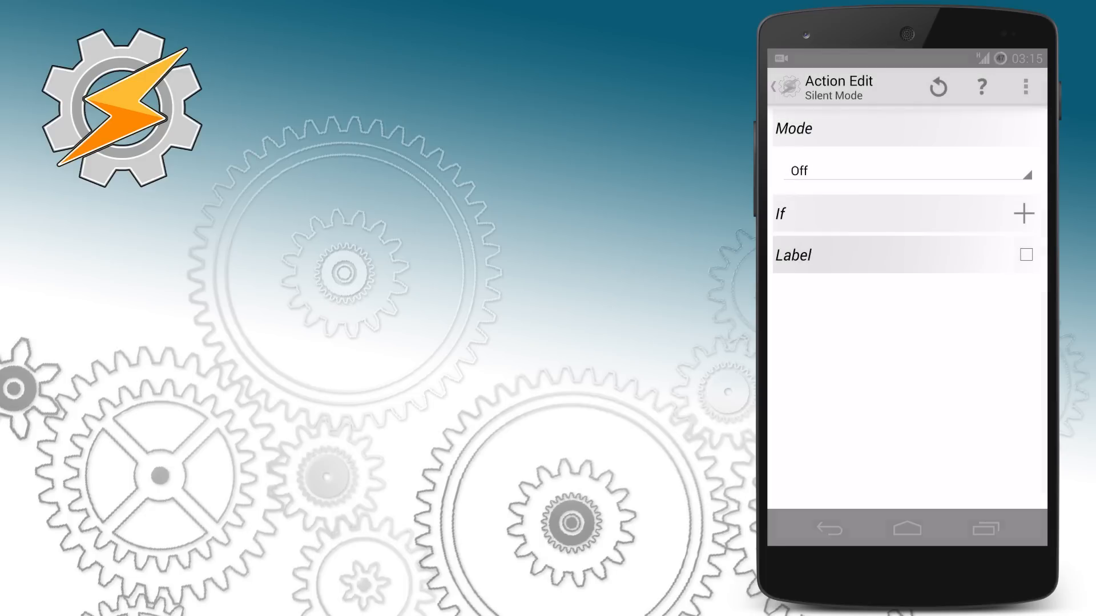
pyautogui.click(905, 170)
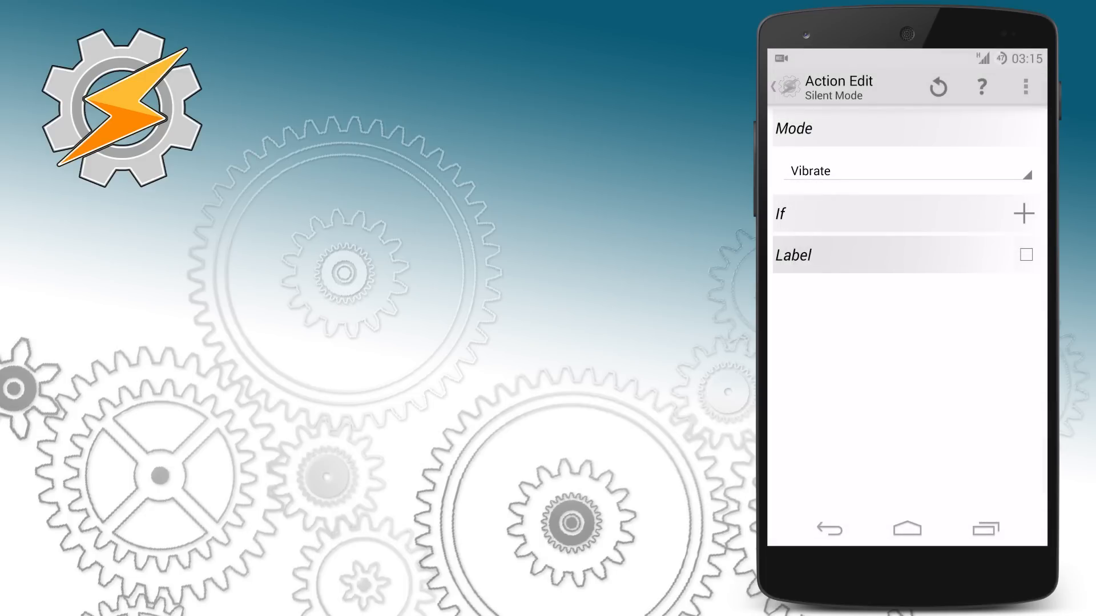
pyautogui.click(777, 87)
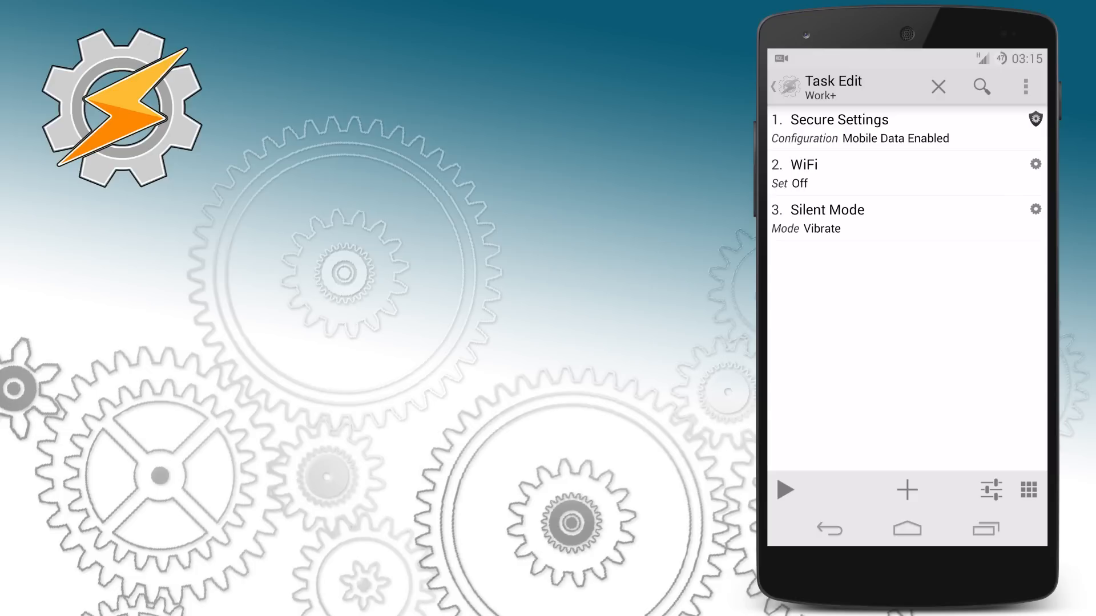
# - Add a Display Brightness action with the level lowered to about 40
pyautogui.click(906, 490)
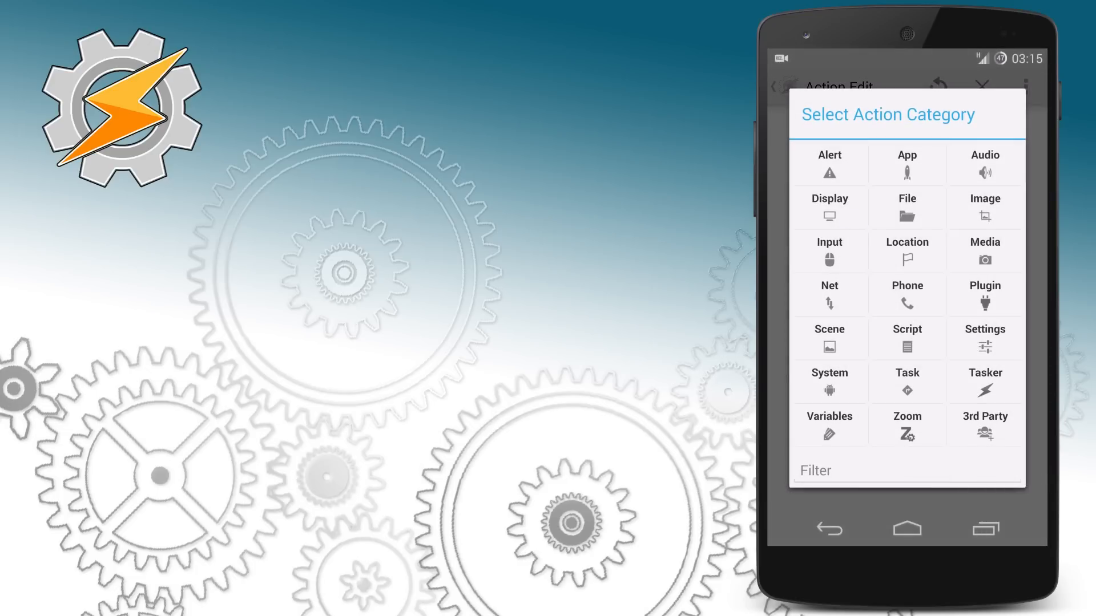
pyautogui.click(828, 207)
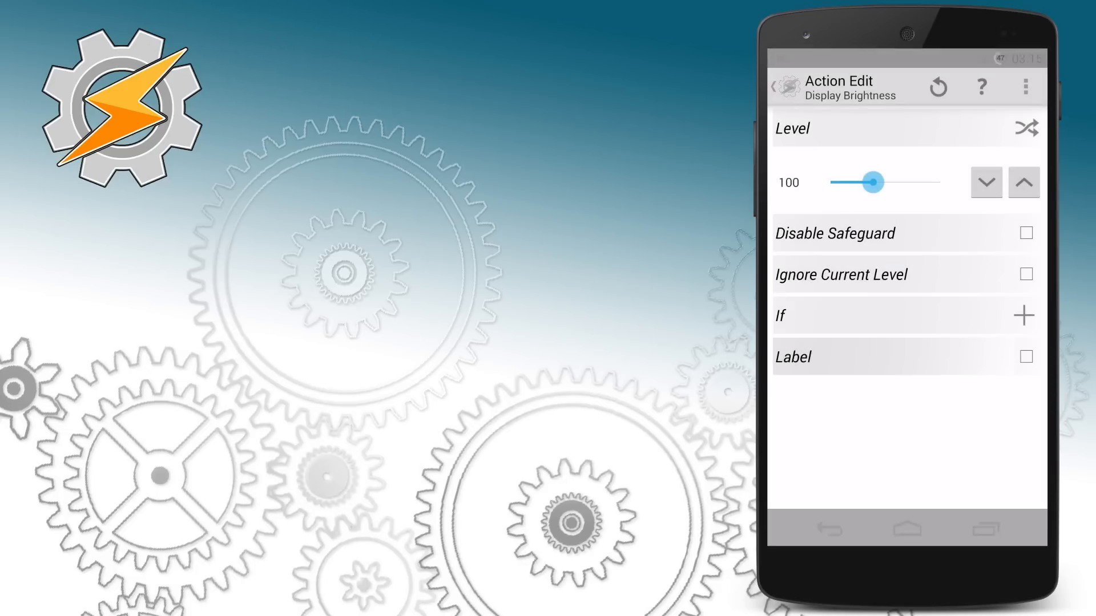
pyautogui.moveTo(873, 182); pyautogui.dragTo(838, 181)
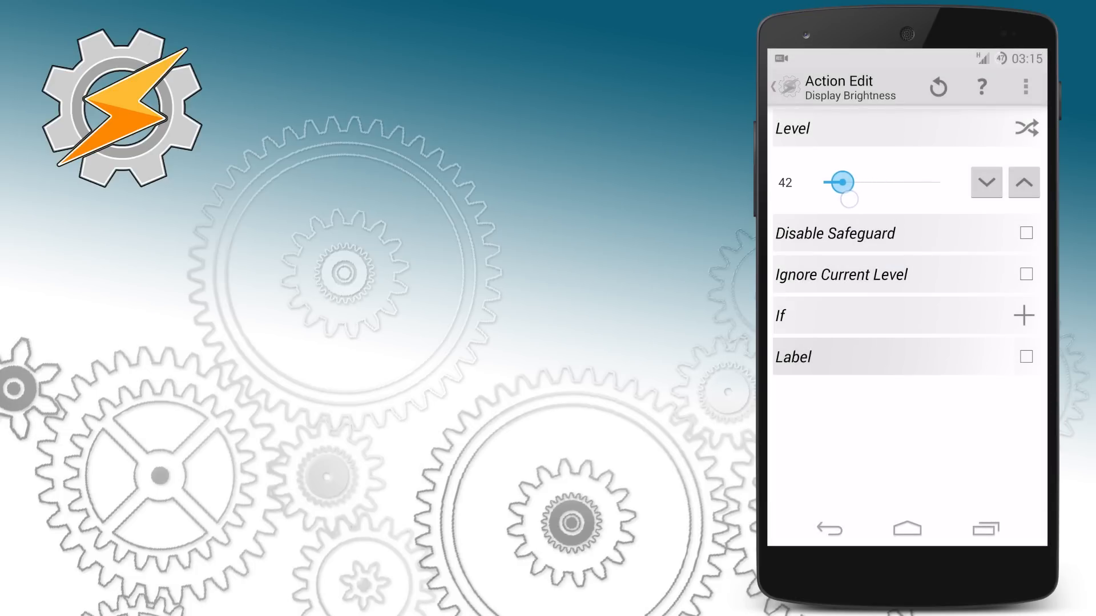
pyautogui.click(773, 87)
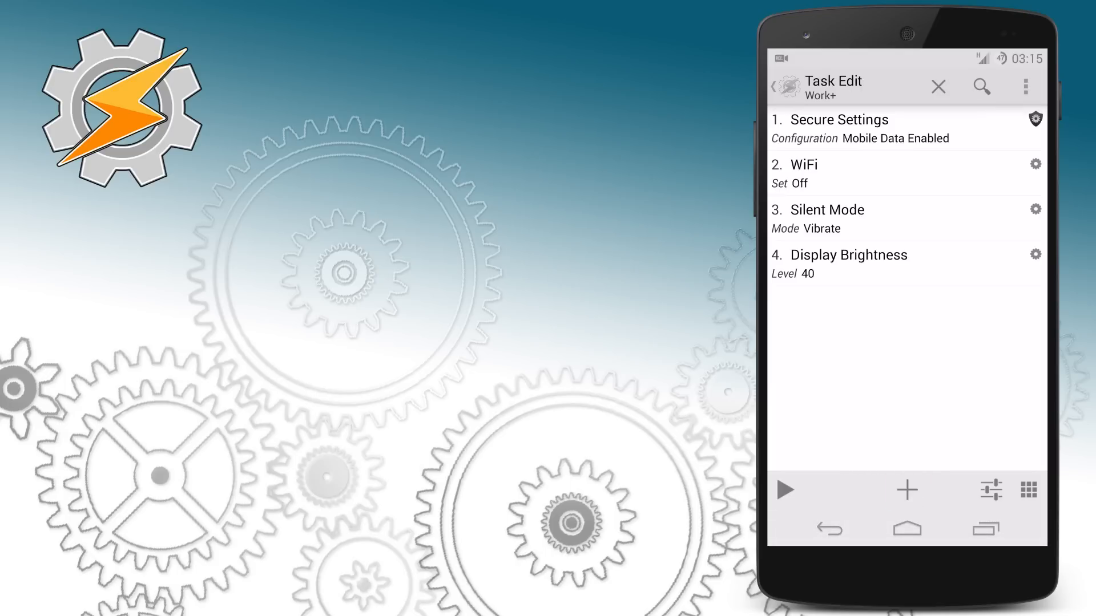
# - Add a Variable Set action setting %Work to 1 and return to the task list
pyautogui.click(906, 489)
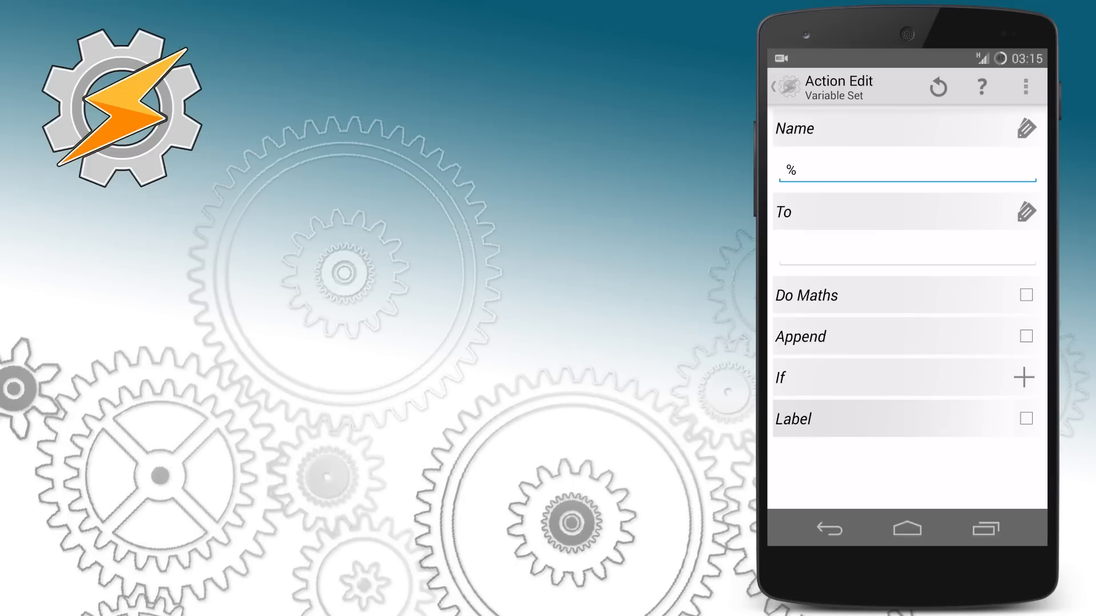
pyautogui.click(902, 169)
pyautogui.write('W')
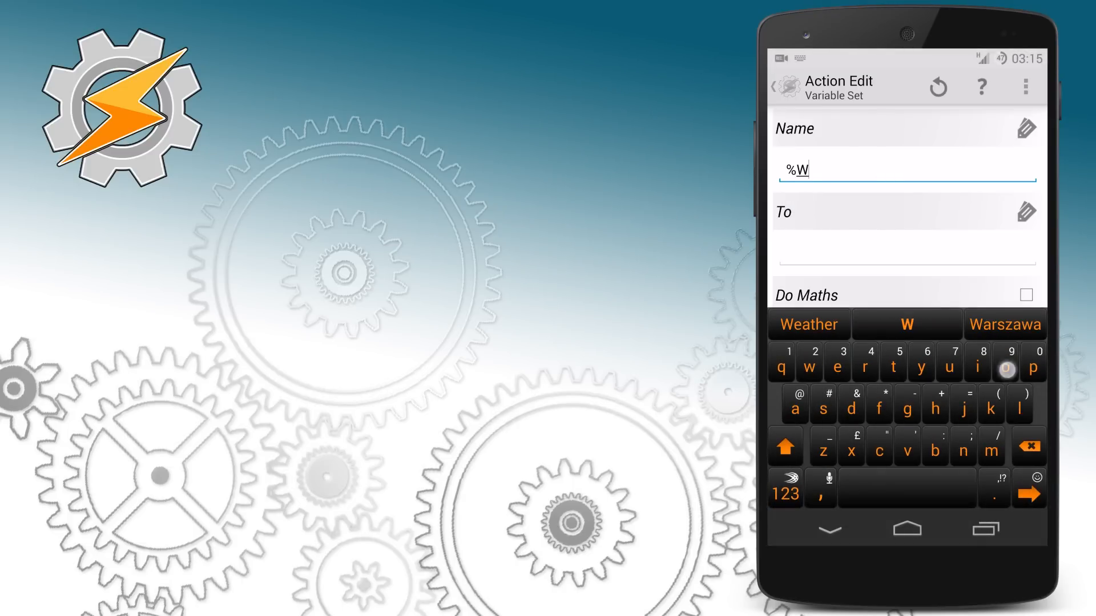
pyautogui.write('ork')
pyautogui.click(907, 248)
pyautogui.write('1')
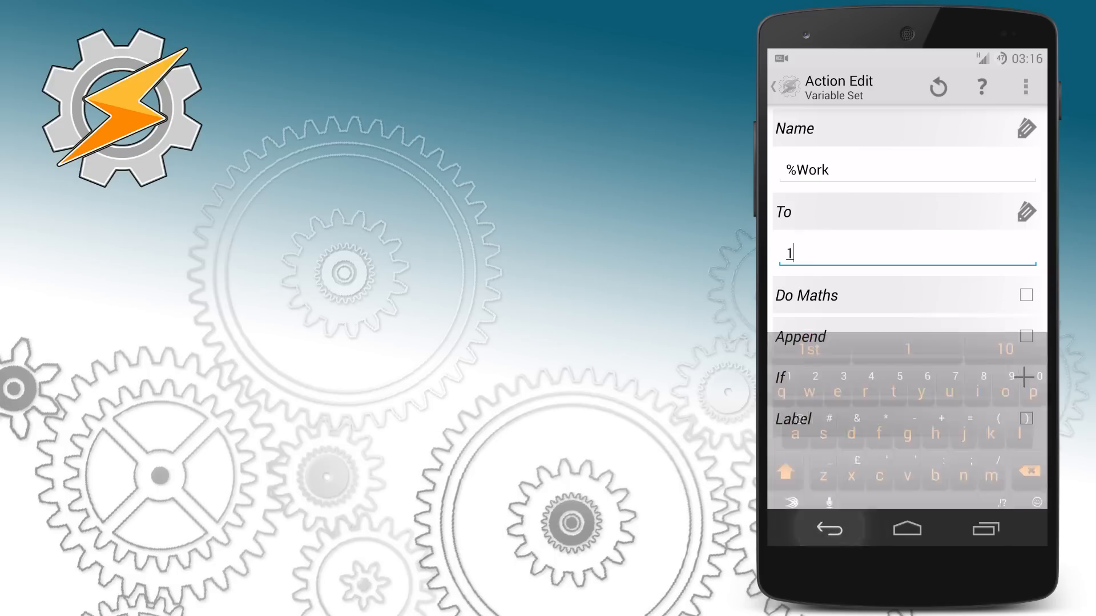
pyautogui.click(774, 86)
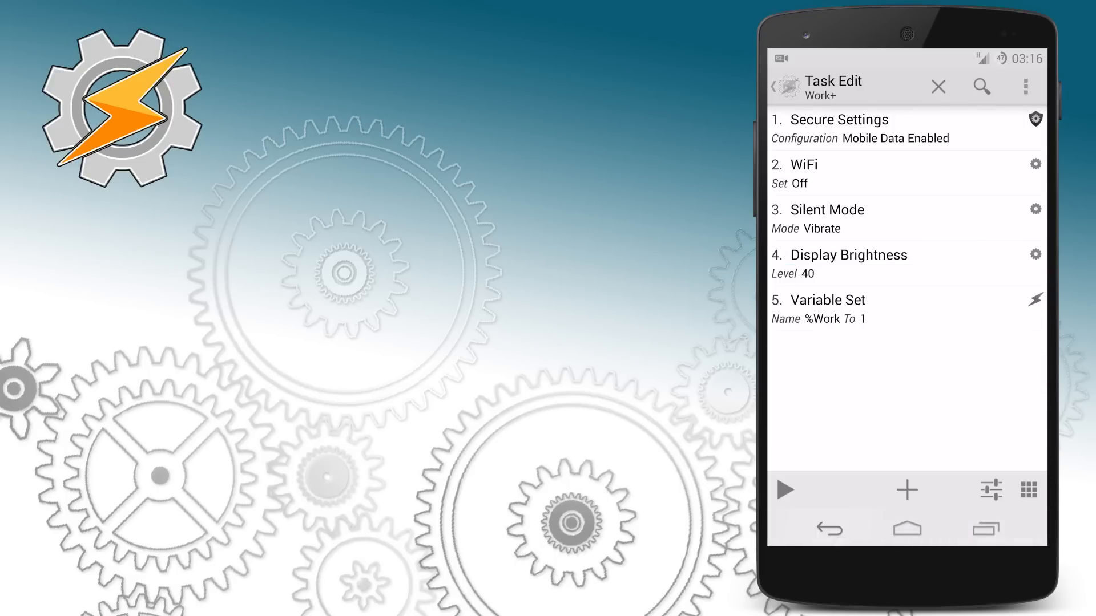
pyautogui.click(938, 85)
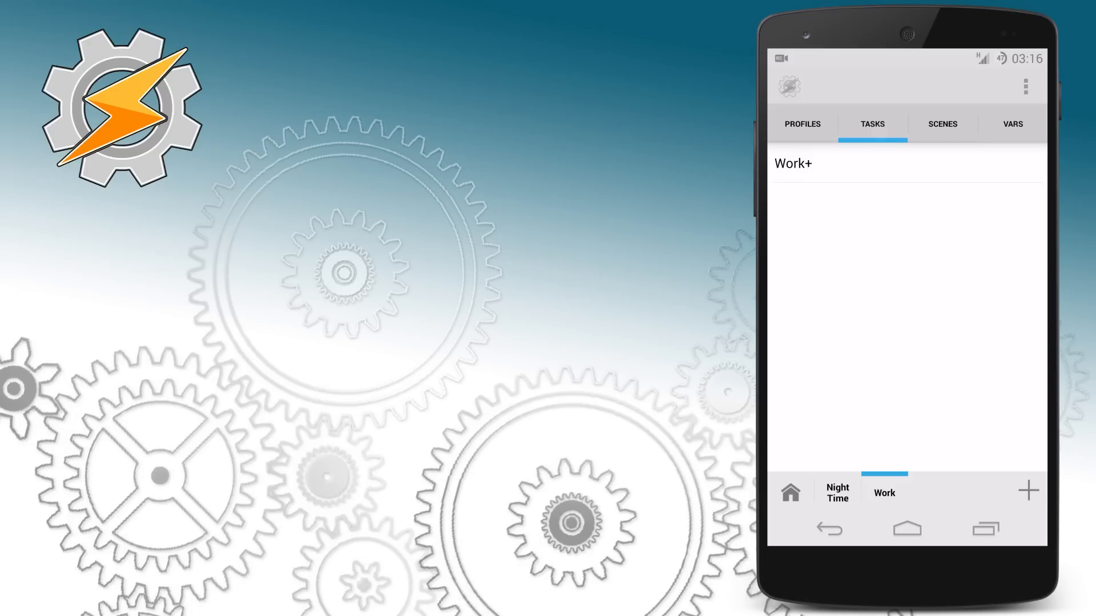
# - Clone the Work+ task as a new task named Work-
pyautogui.click(792, 163)
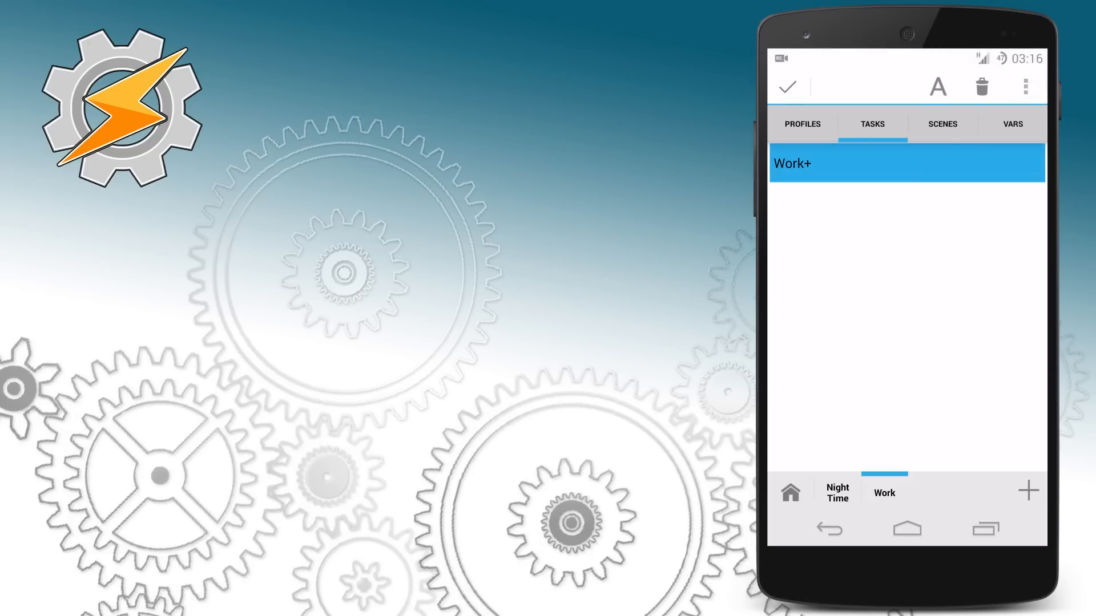
pyautogui.click(1025, 87)
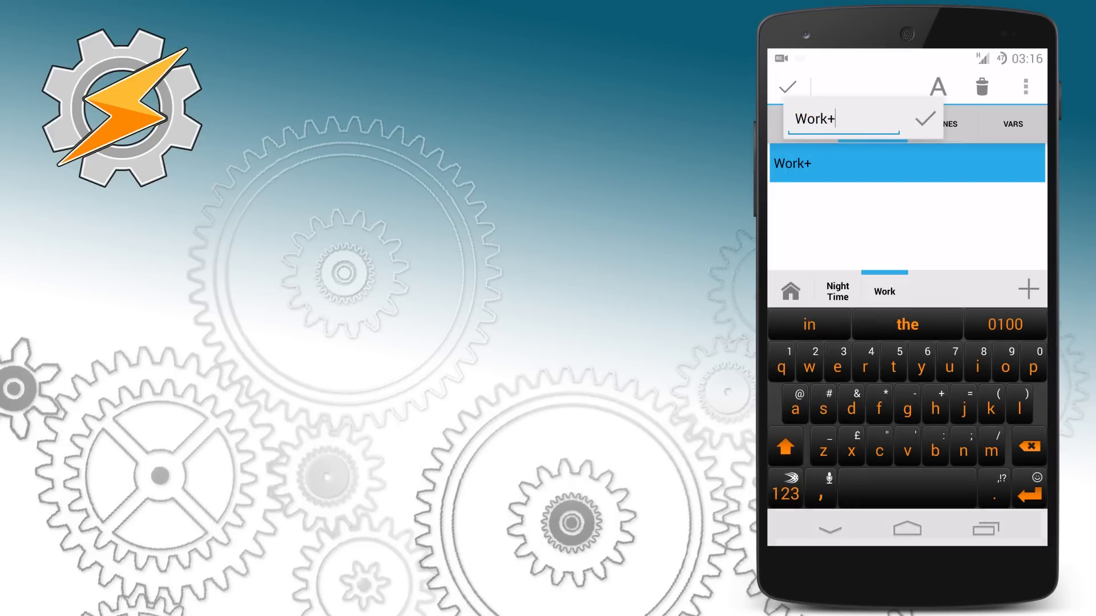
pyautogui.press('BackSpace')
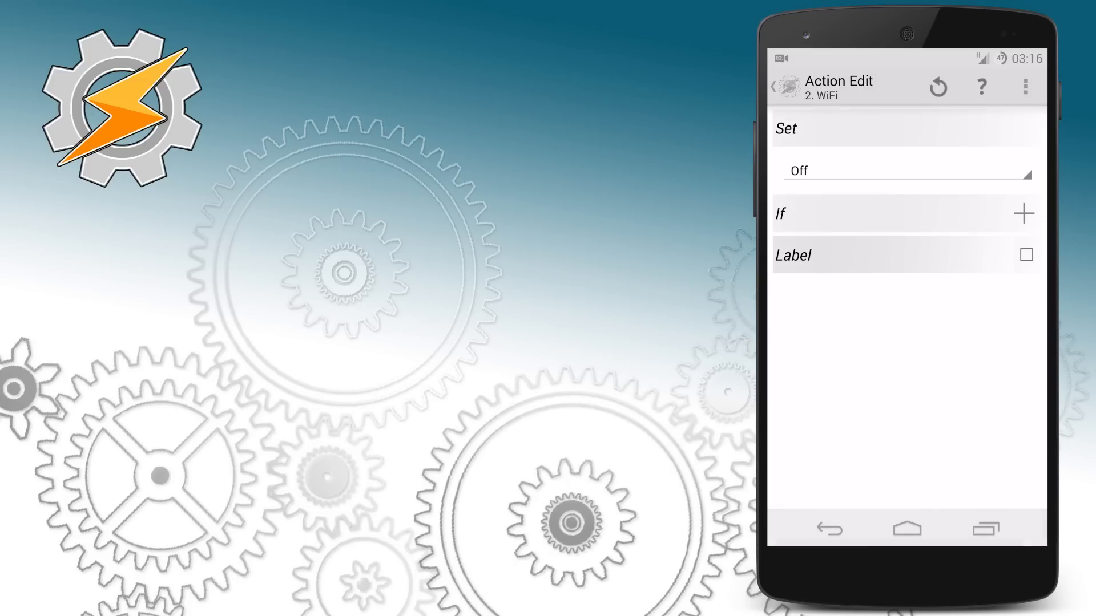
# - Change Work- to turn WiFi on and set silent mode off
pyautogui.click(904, 170)
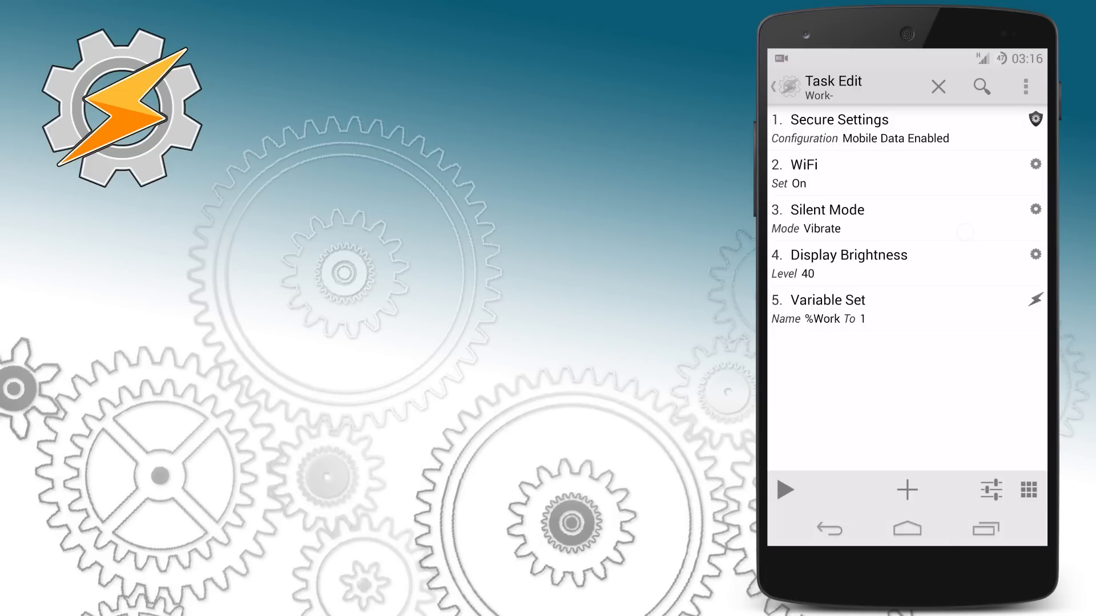
pyautogui.click(825, 210)
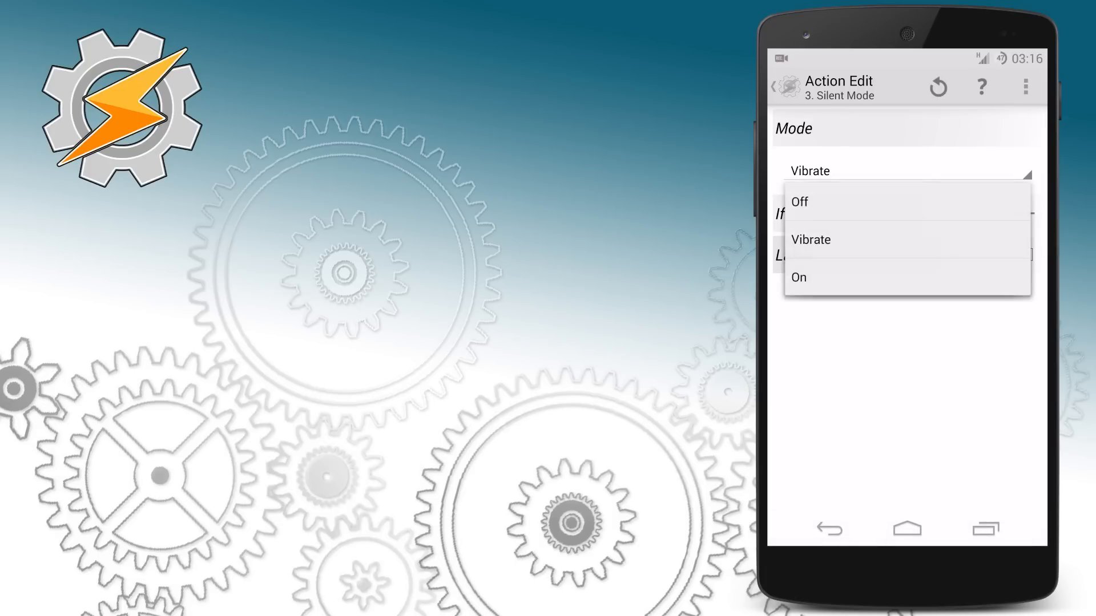
pyautogui.click(798, 202)
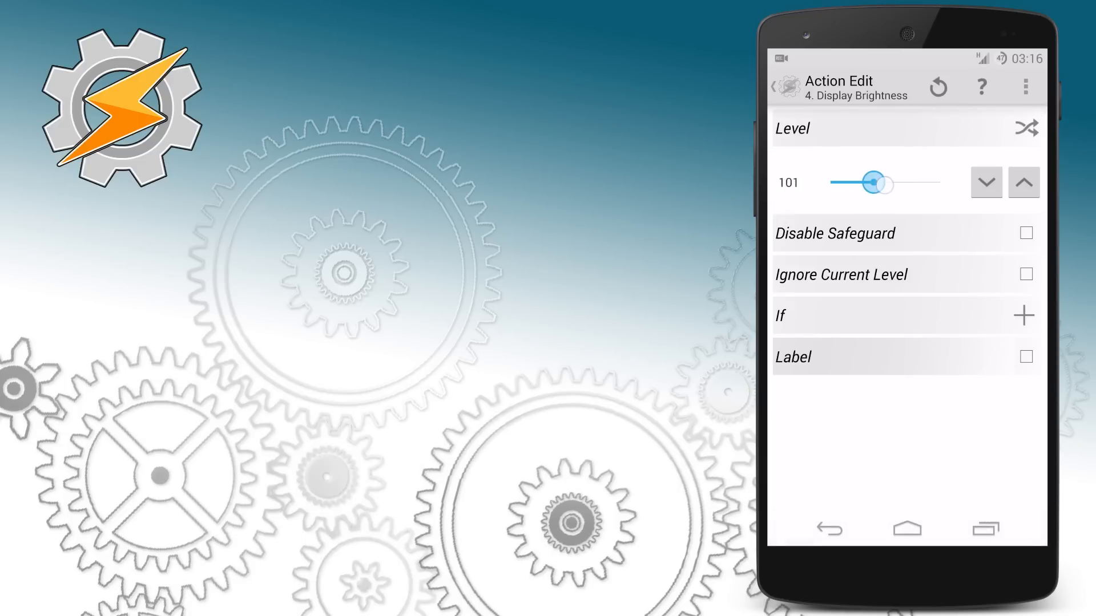
# - Raise the brightness action to 200 and set %Work to 0 in Work-
pyautogui.moveTo(875, 182); pyautogui.dragTo(885, 183)
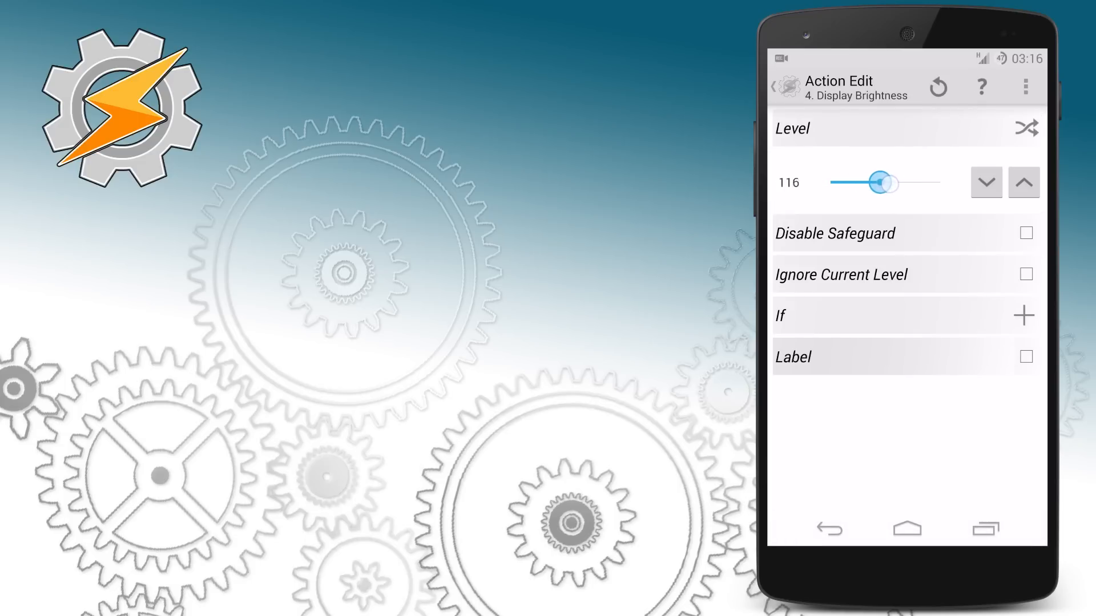
pyautogui.moveTo(882, 182); pyautogui.dragTo(923, 183)
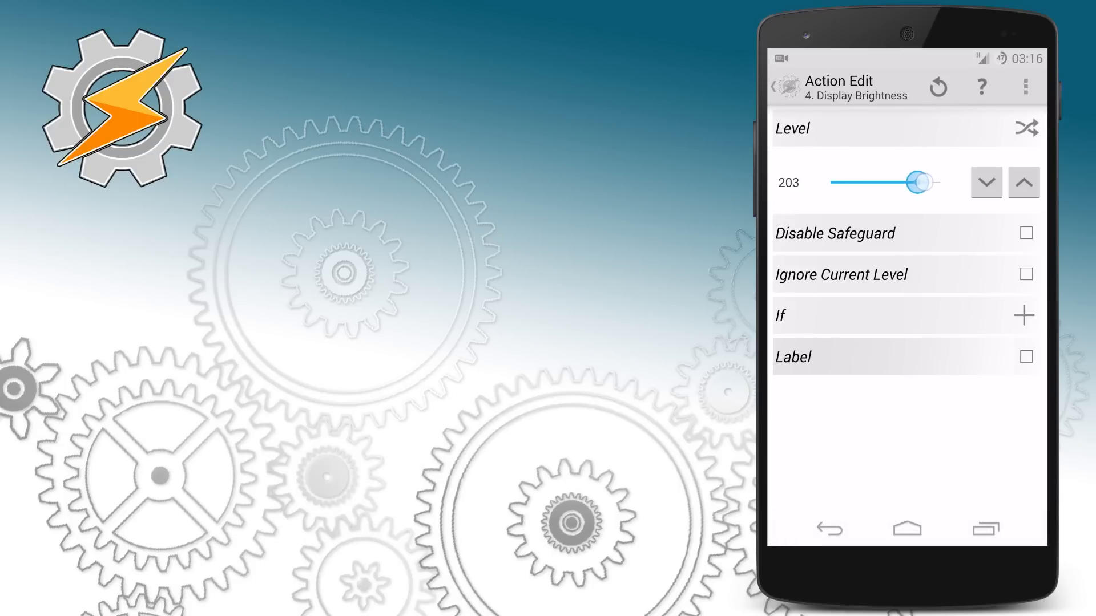
pyautogui.moveTo(921, 182); pyautogui.dragTo(914, 182)
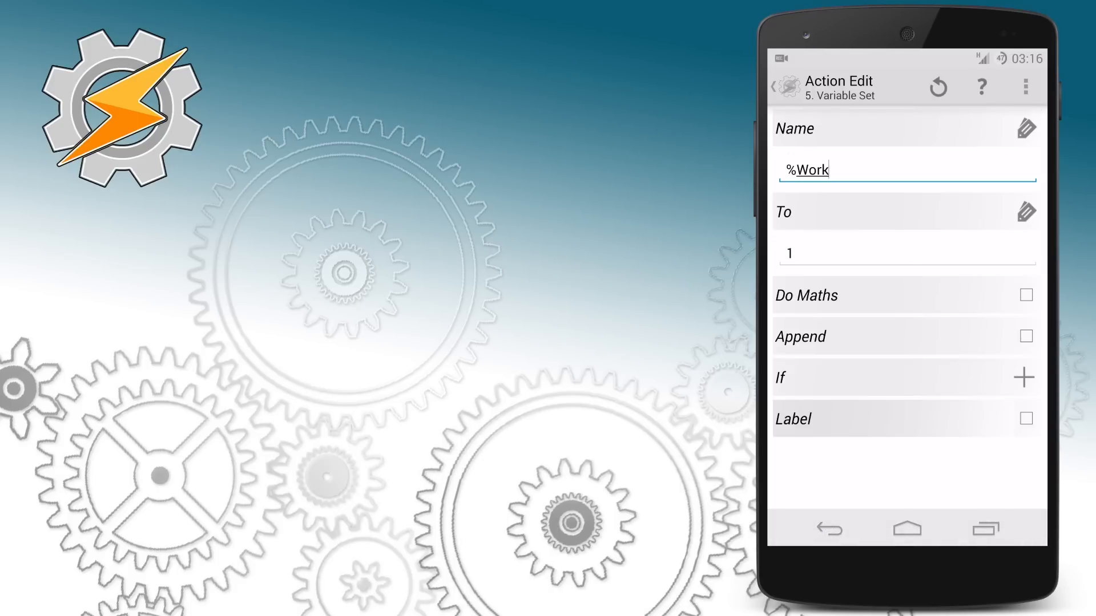
pyautogui.click(905, 253)
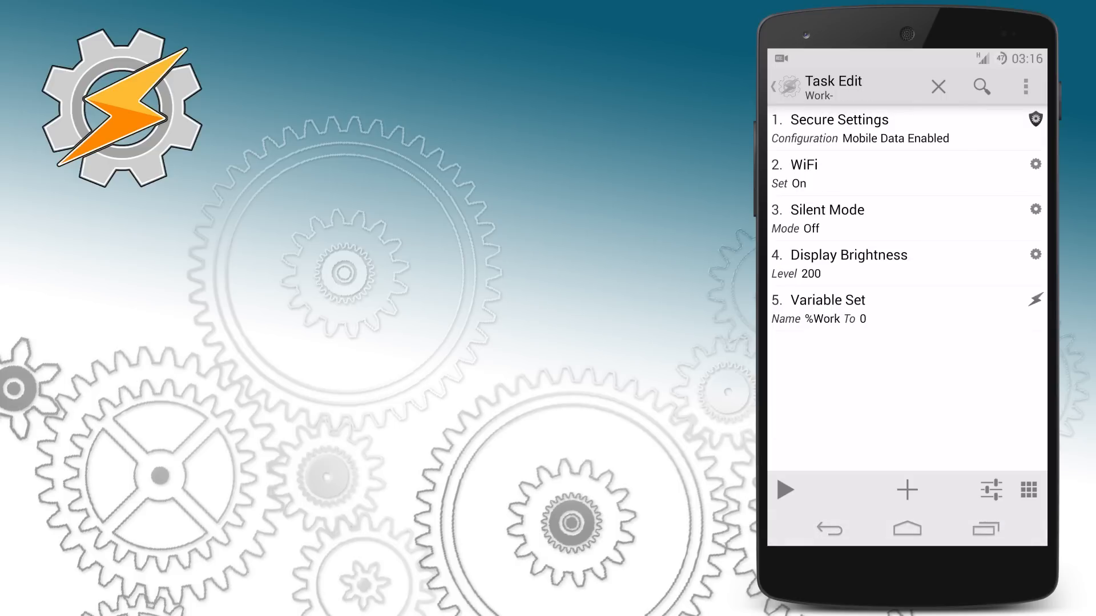
pyautogui.click(938, 86)
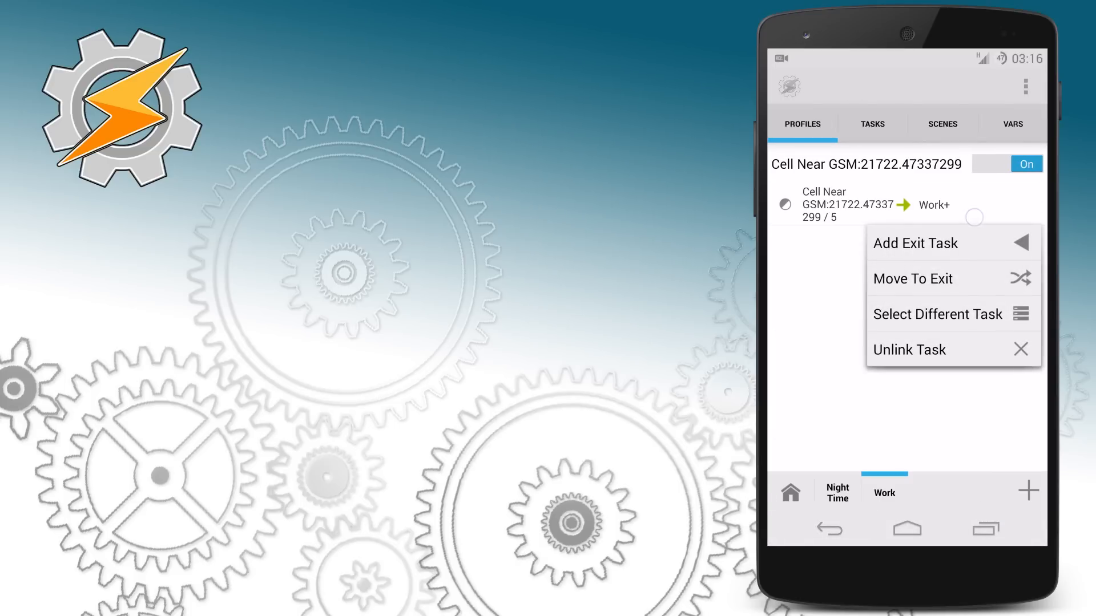
# - Set Work- as the exit task and add a Calendar Entry condition in the praca ITC calendar
pyautogui.click(938, 314)
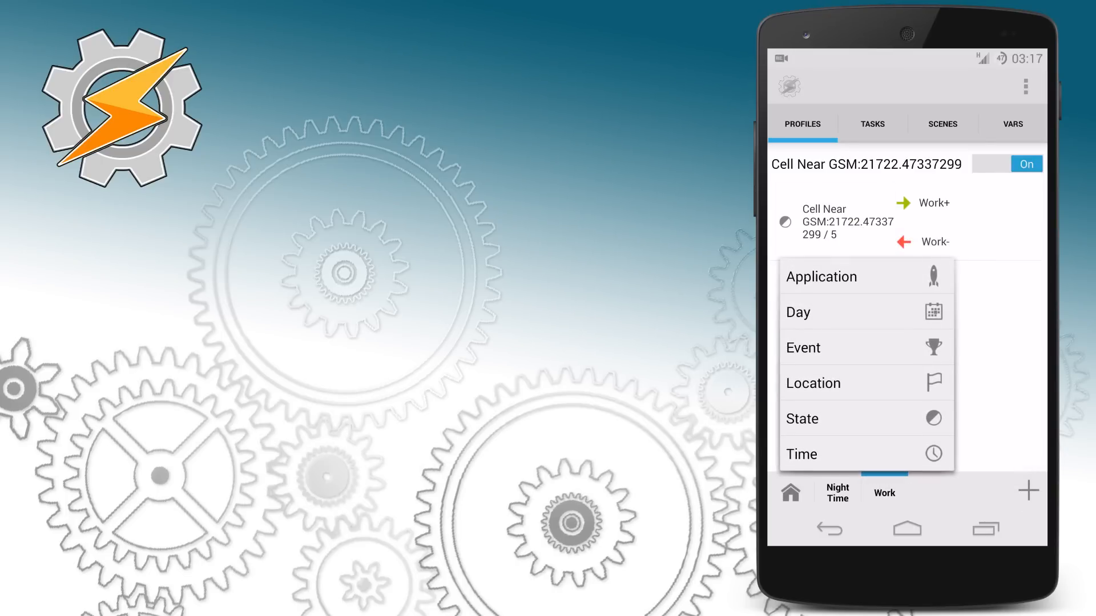
pyautogui.click(801, 419)
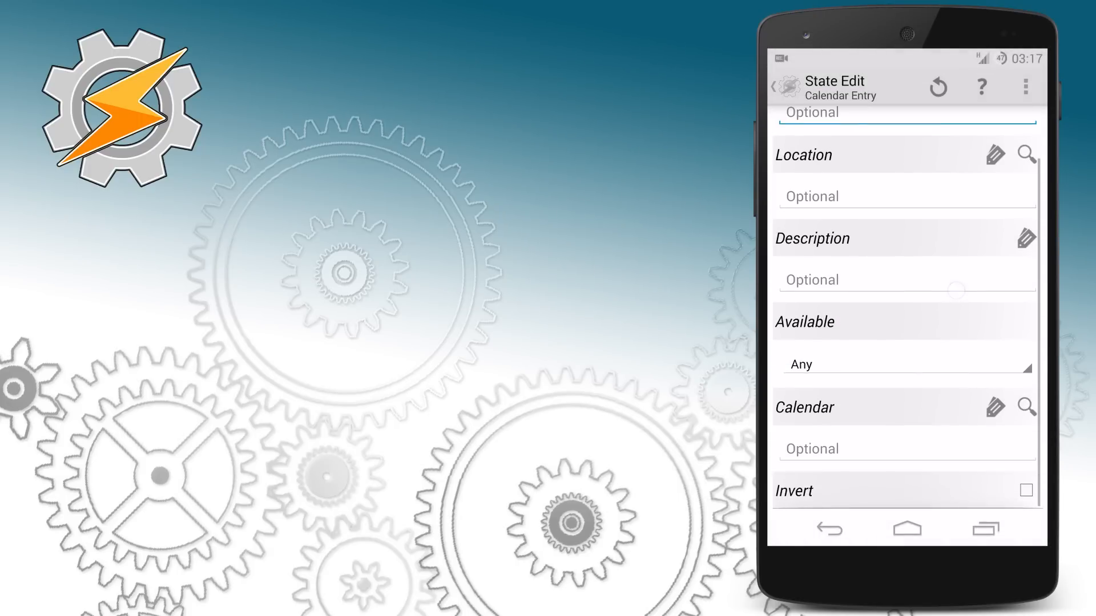
pyautogui.click(904, 449)
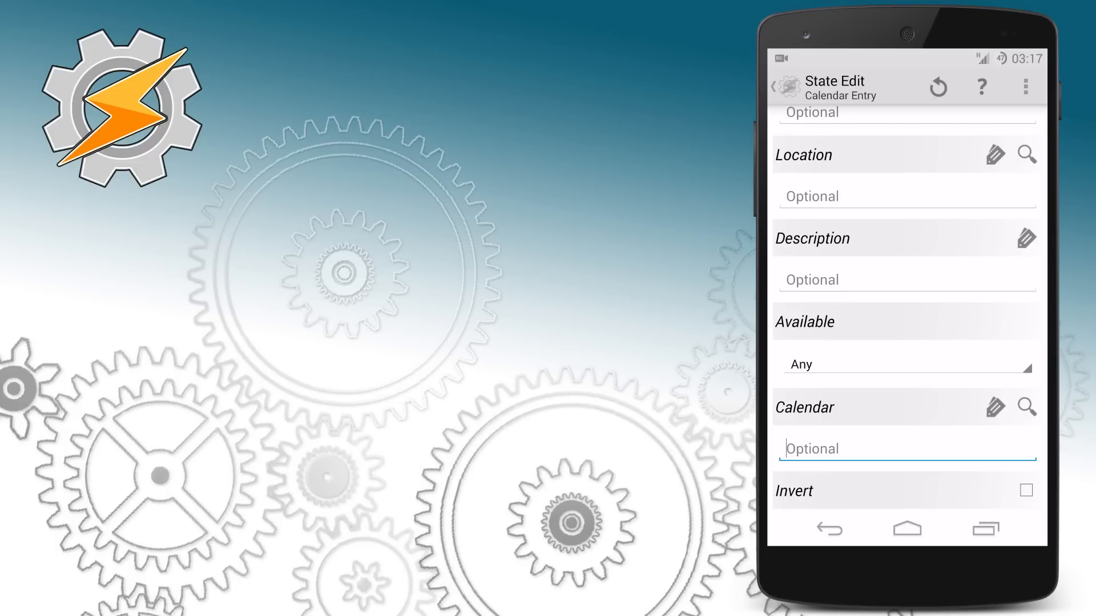
pyautogui.click(995, 408)
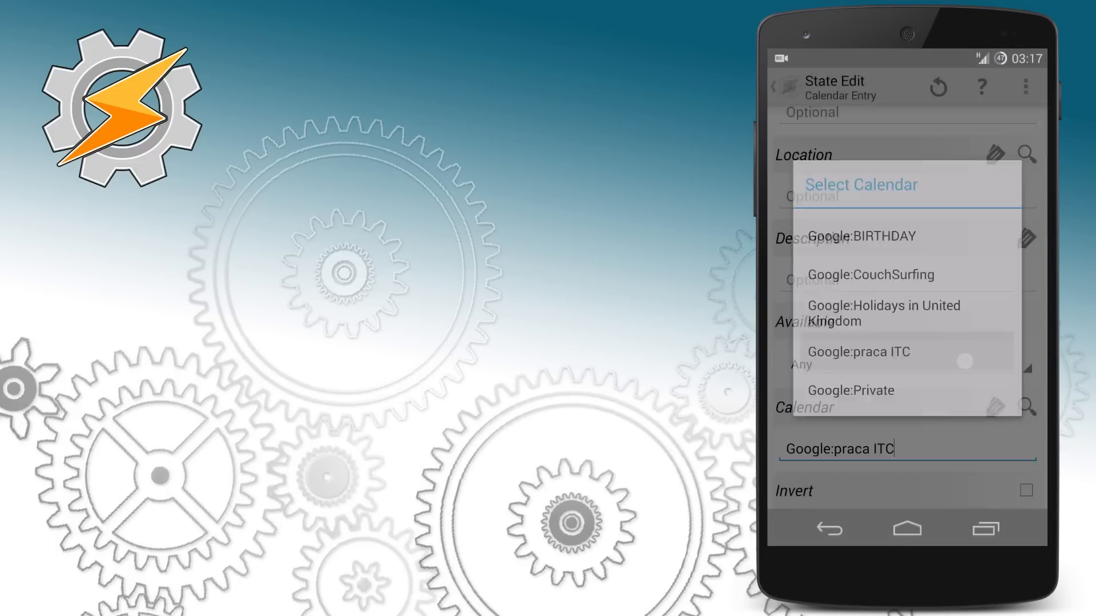
pyautogui.click(859, 351)
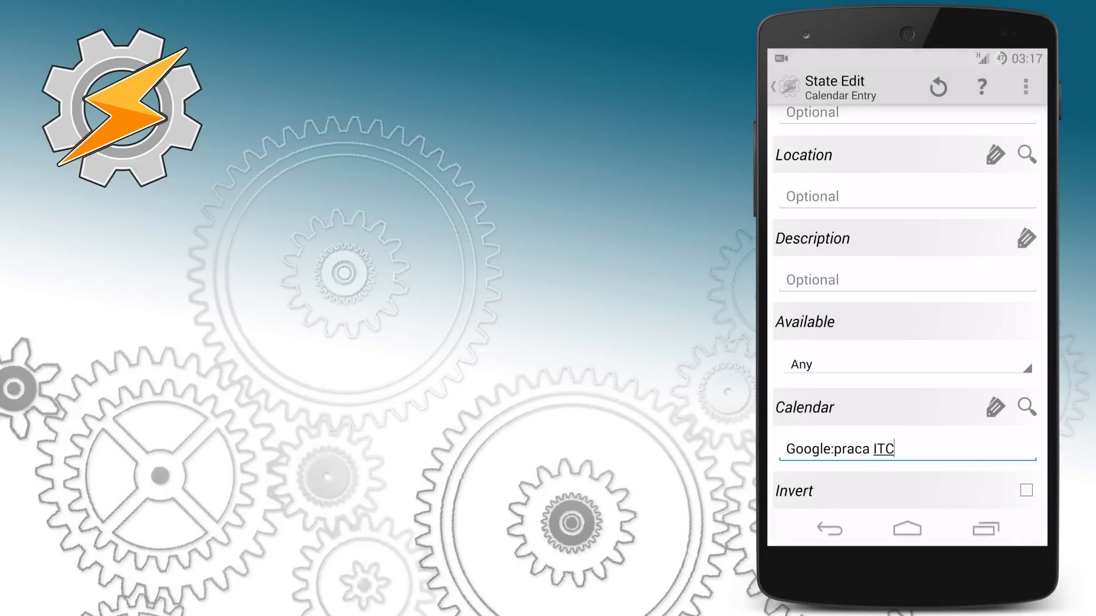
# - Title the calendar entry Work, save the condition and rename the profile Work Profile
pyautogui.scroll(-3)
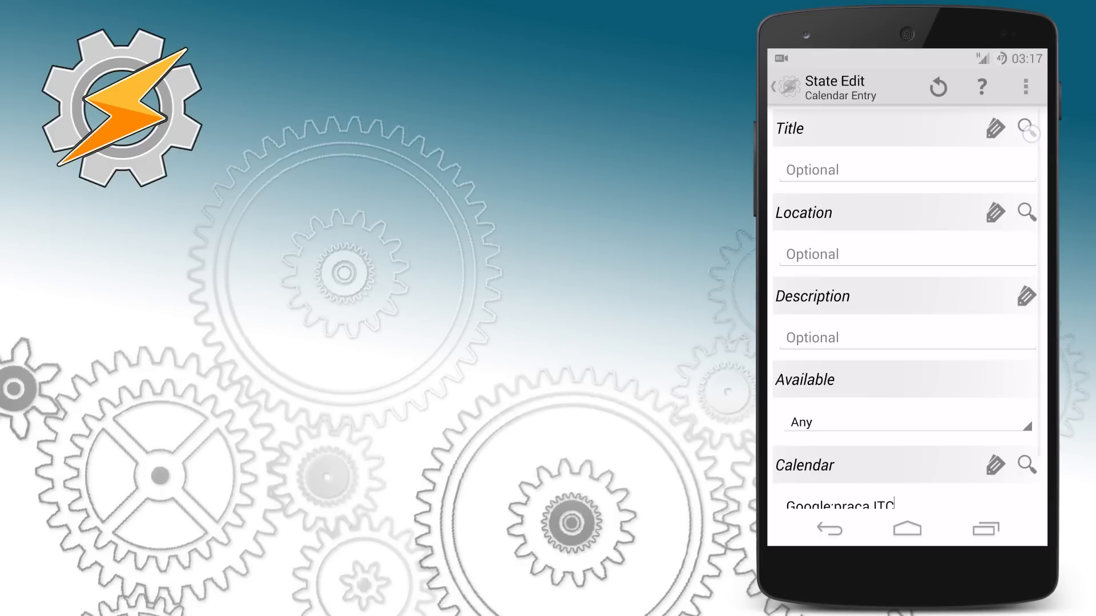
pyautogui.write('Work')
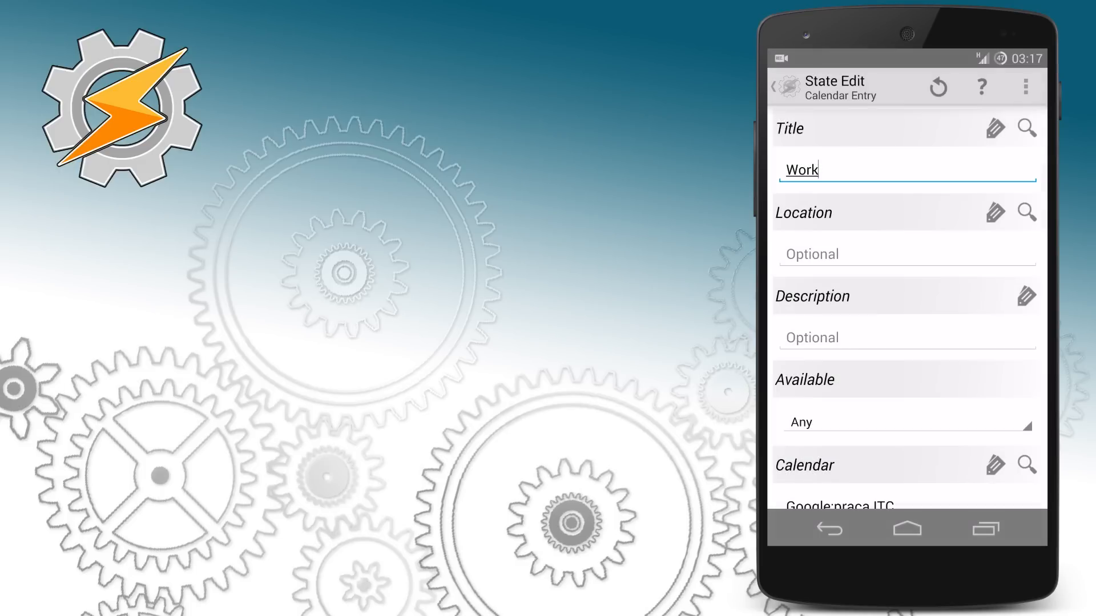
pyautogui.click(774, 87)
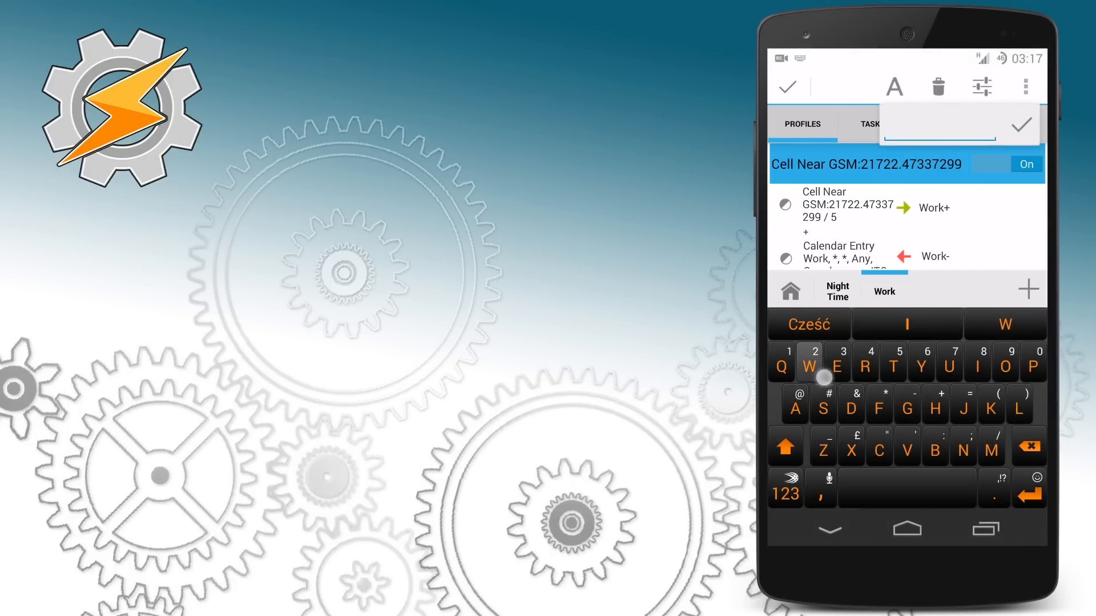
pyautogui.write('Work Profile')
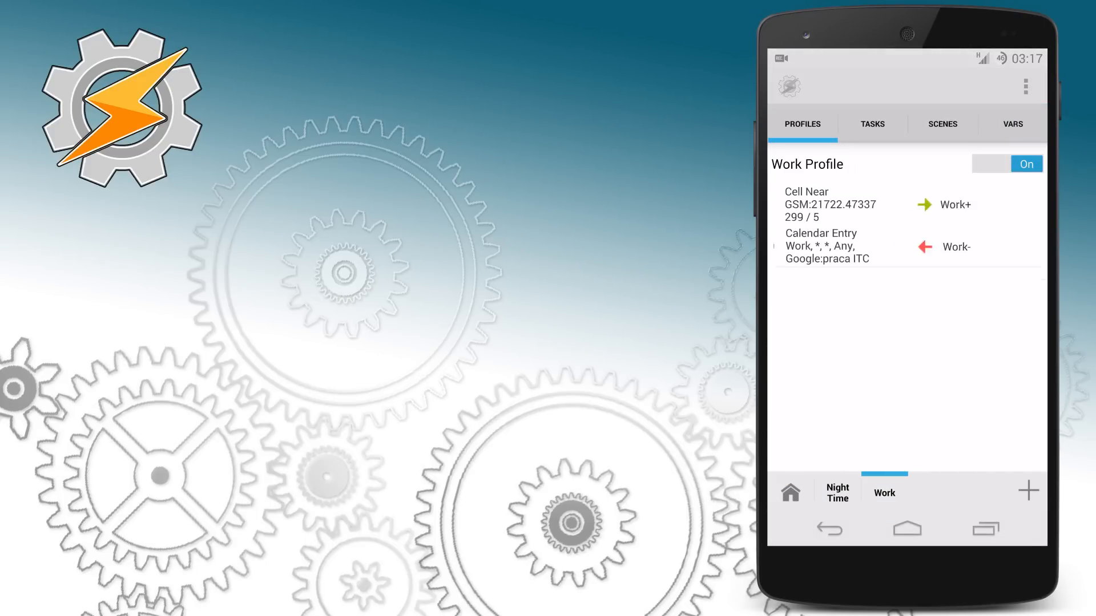
# - Create a second profile with a Variable Value condition %Work ~ 1
pyautogui.click(807, 165)
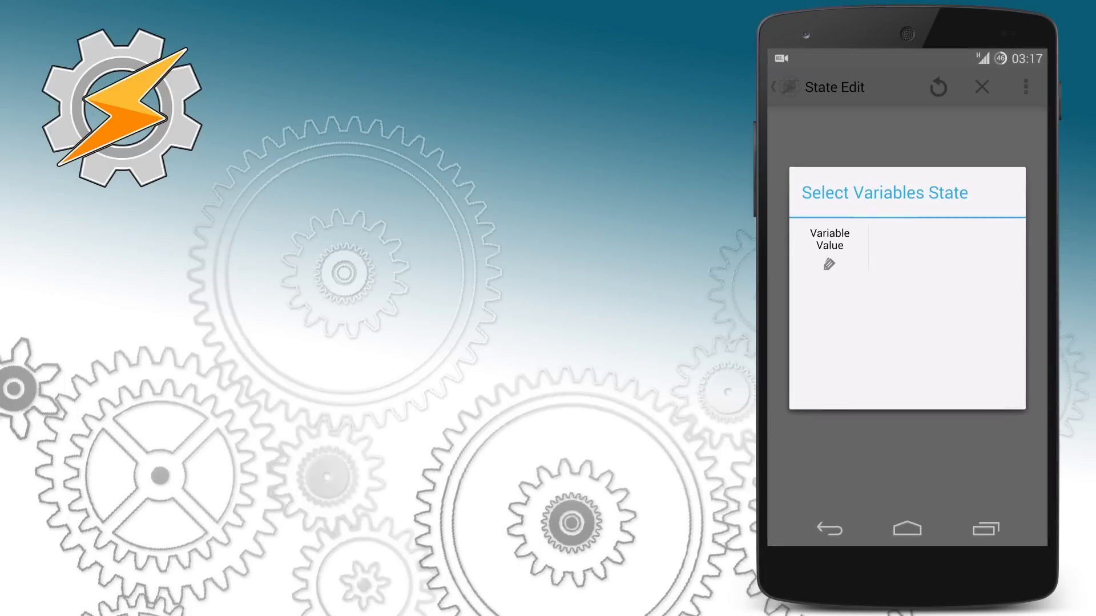
pyautogui.click(829, 245)
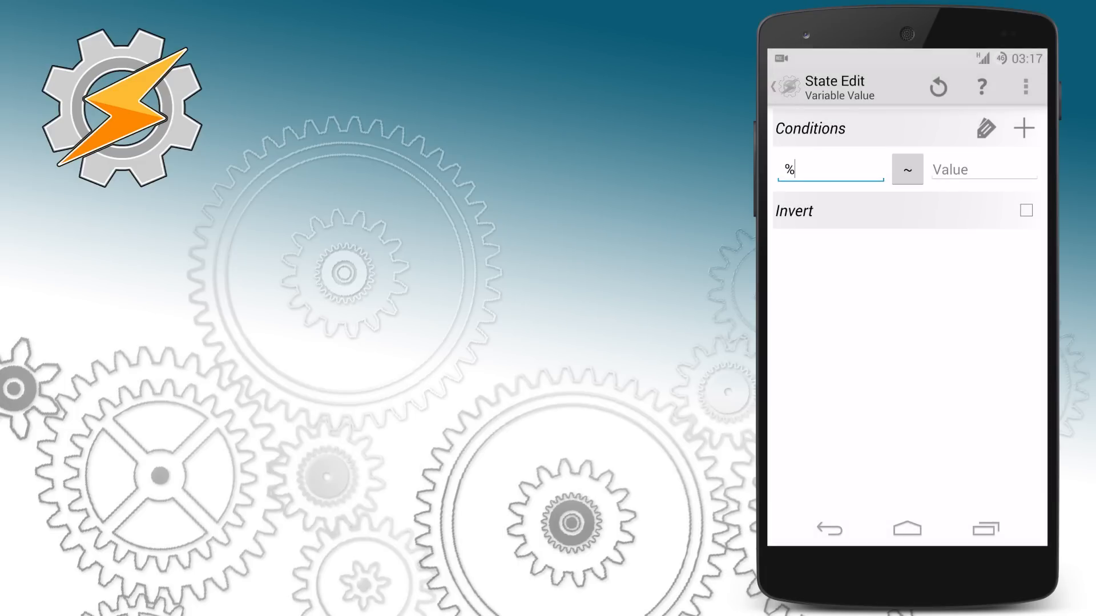
pyautogui.click(830, 169)
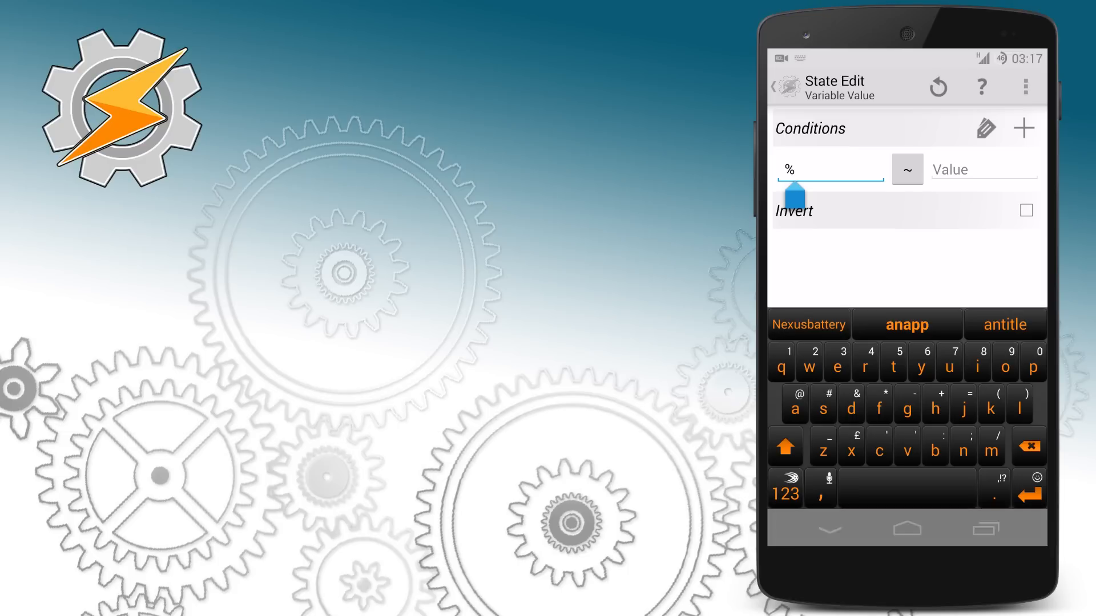
pyautogui.click(830, 169)
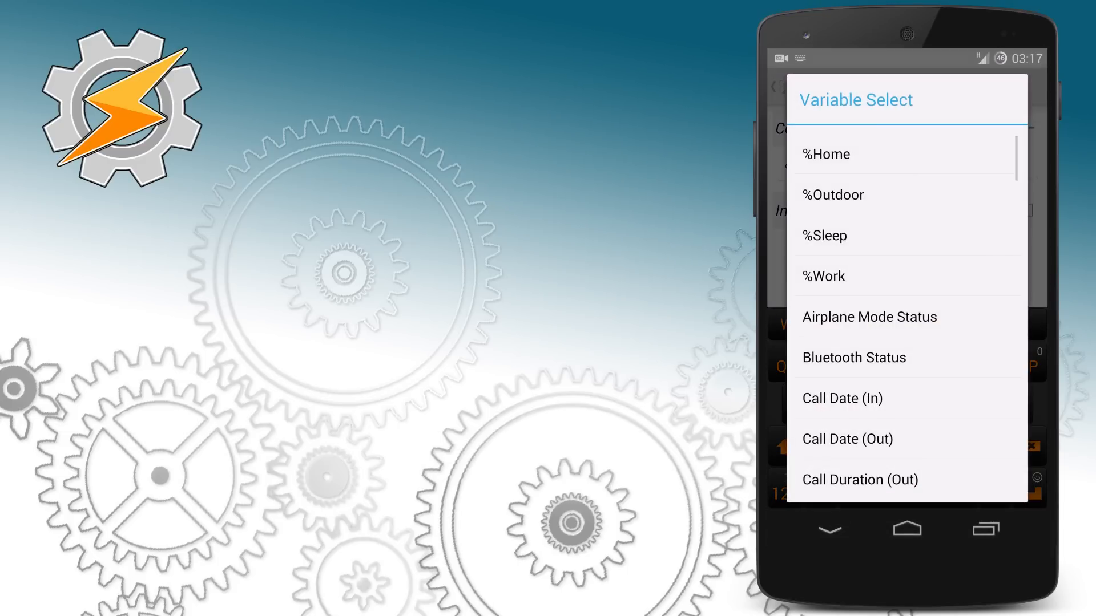
pyautogui.click(822, 275)
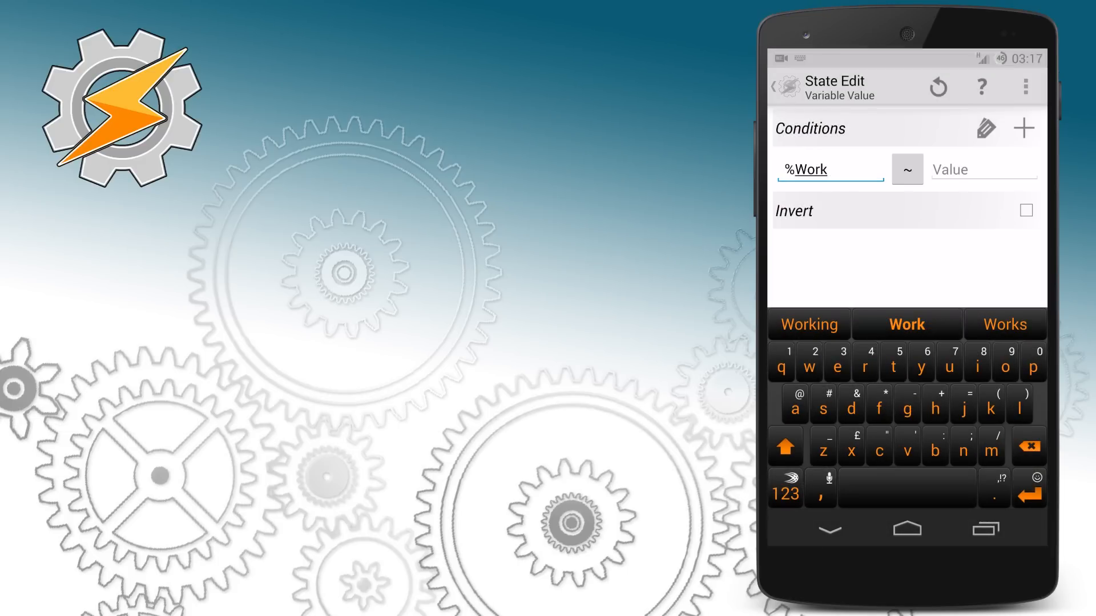
pyautogui.write('1')
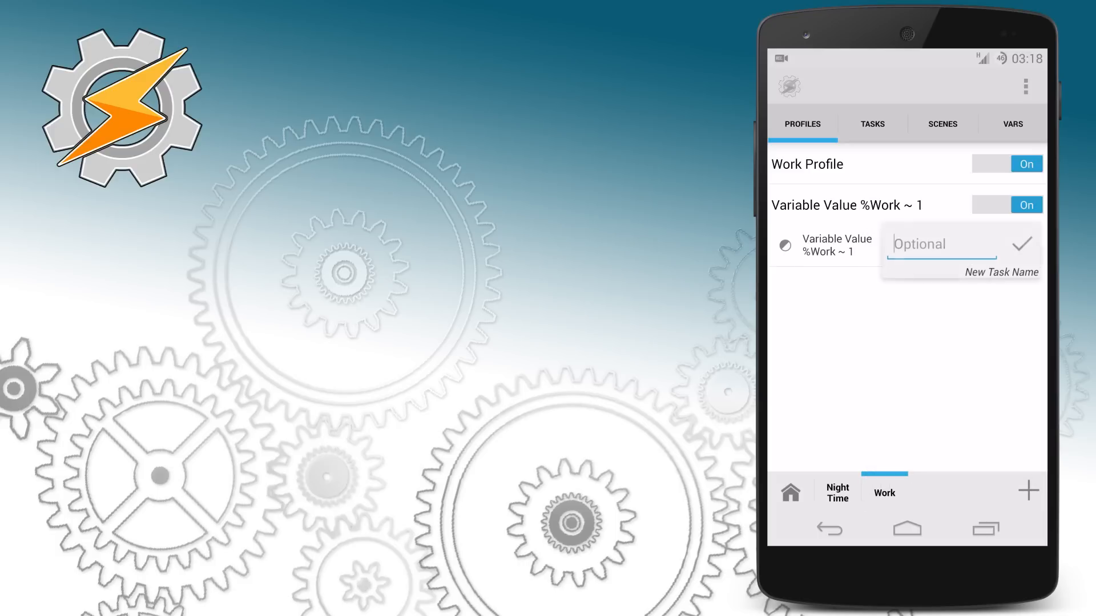
# - Create task Outdoor- with a Variable Set action setting %Outdoor to 0
pyautogui.click(940, 244)
pyautogui.write('Outdoor')
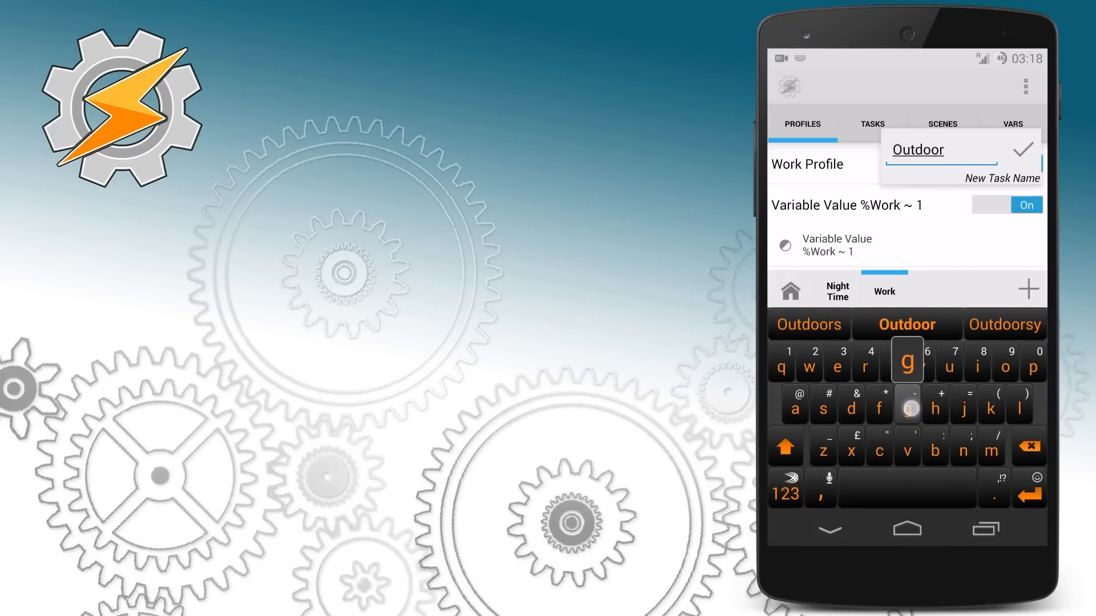
pyautogui.click(1023, 149)
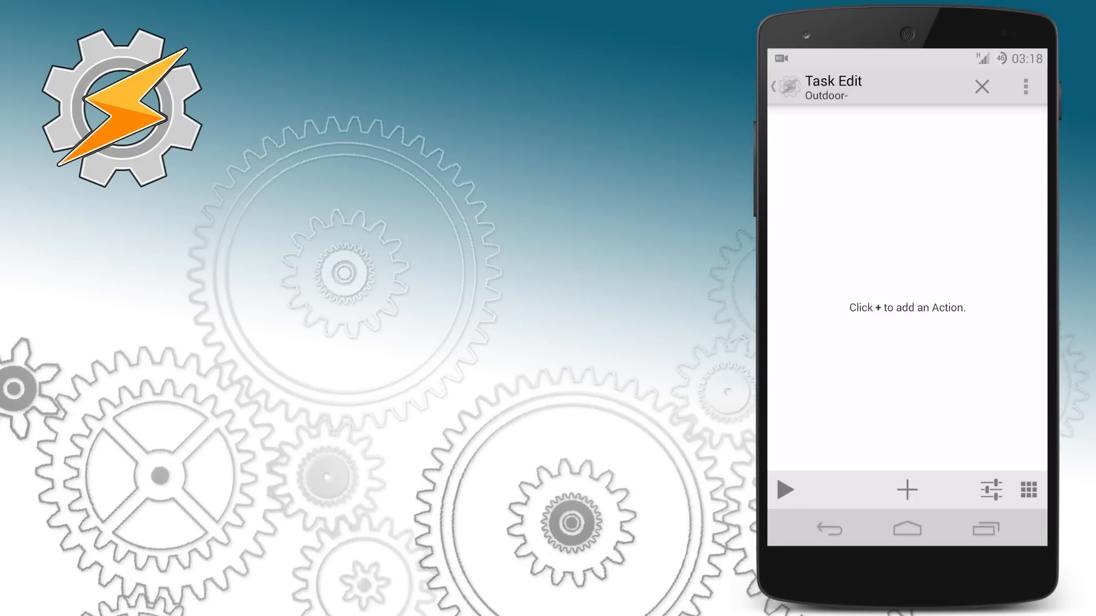
pyautogui.click(906, 489)
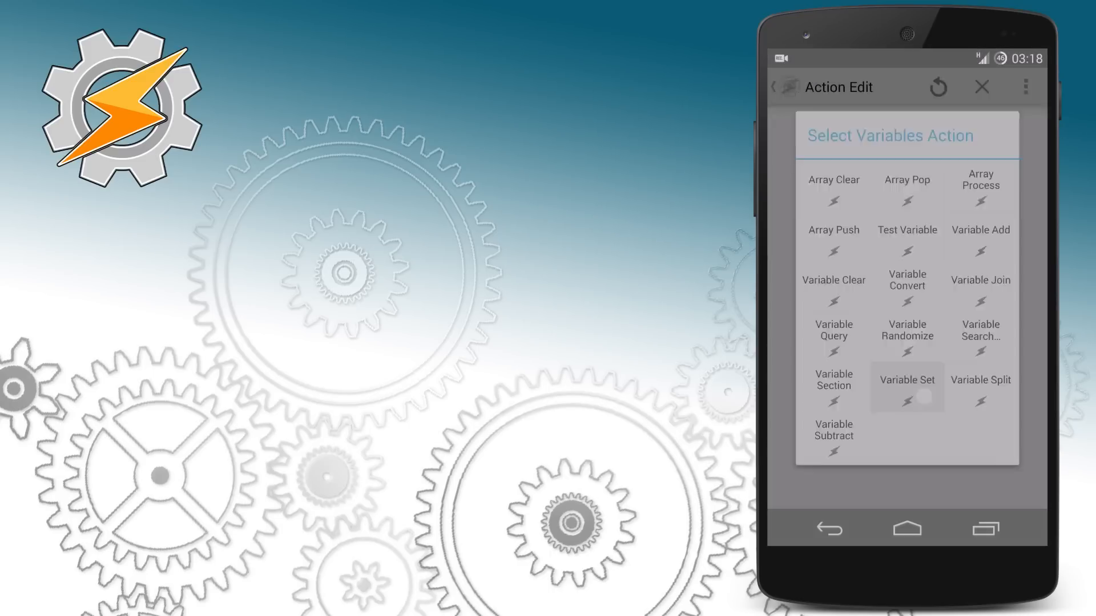
pyautogui.click(906, 384)
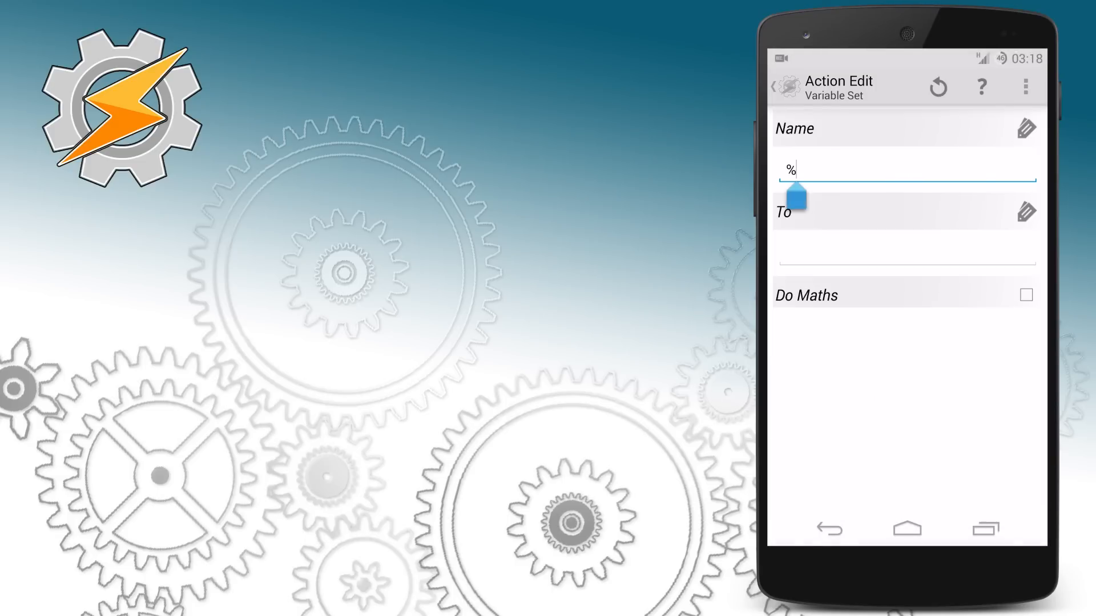
pyautogui.click(909, 169)
pyautogui.write('Outdoor')
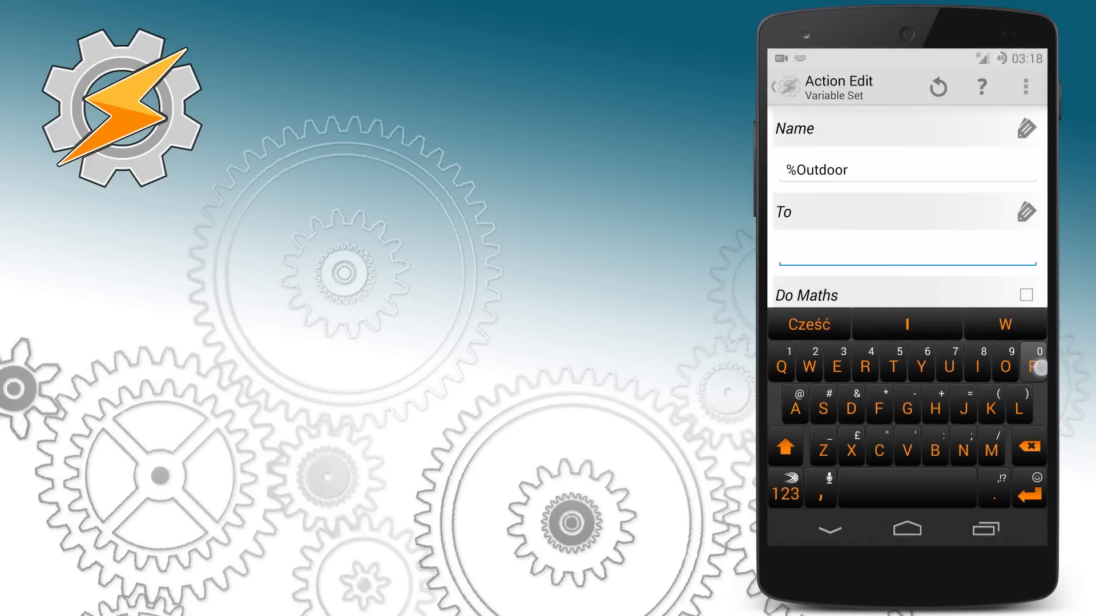
pyautogui.write('0')
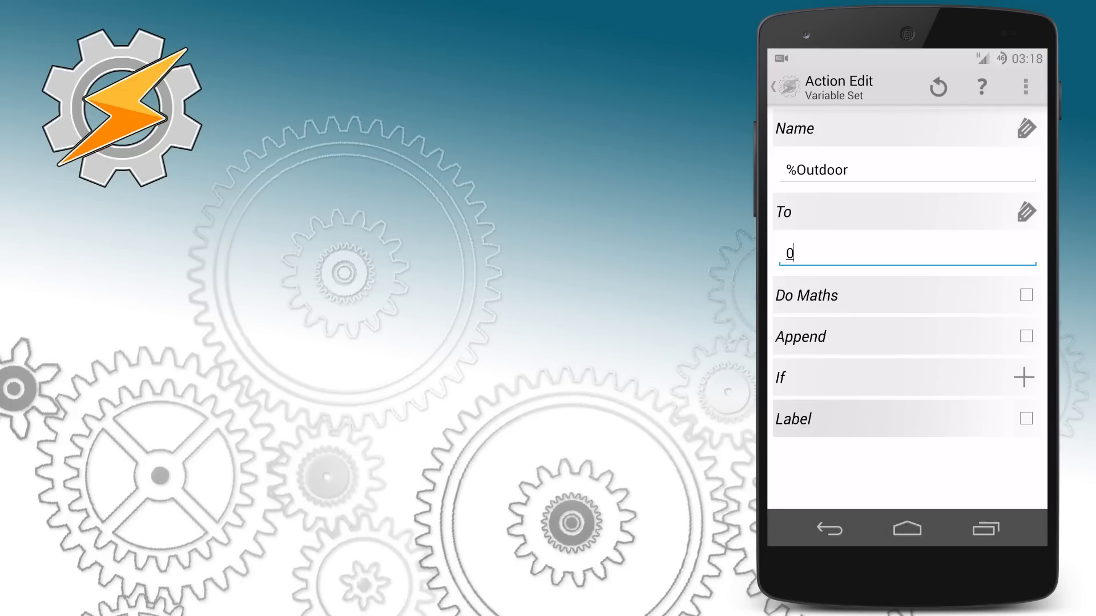
pyautogui.click(774, 87)
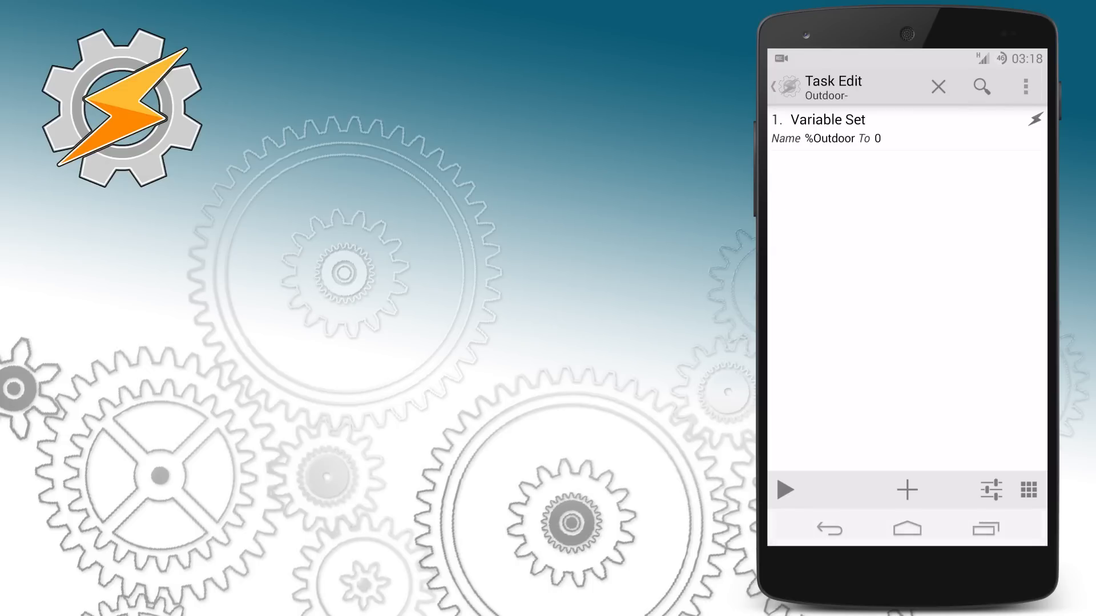
# - Accept Outdoor- and review it in the task list alongside Work+ and Work-
pyautogui.click(938, 85)
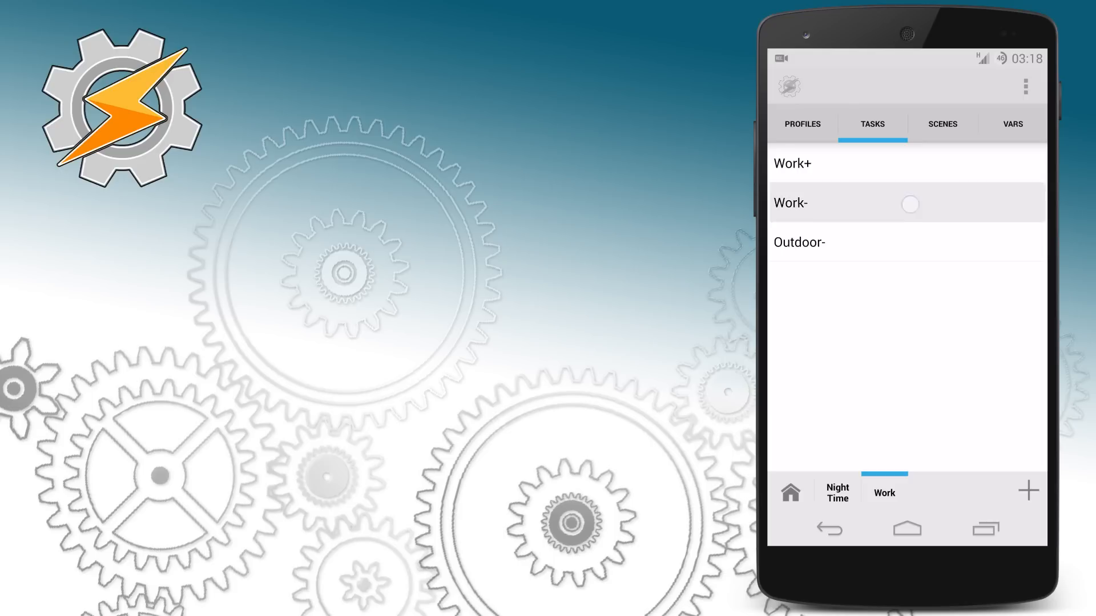
pyautogui.click(790, 204)
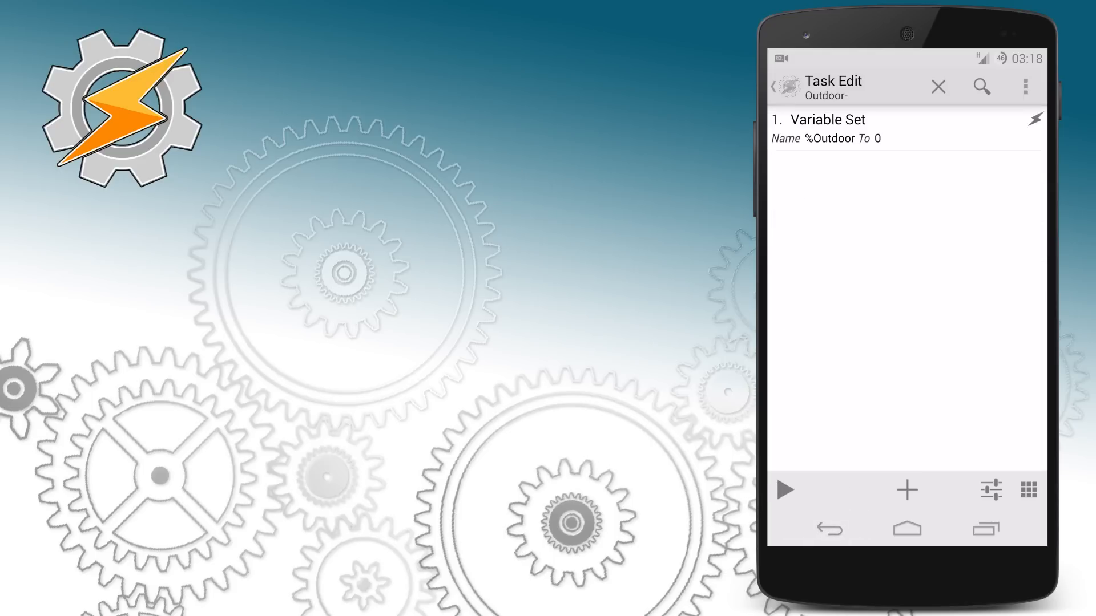
pyautogui.click(936, 86)
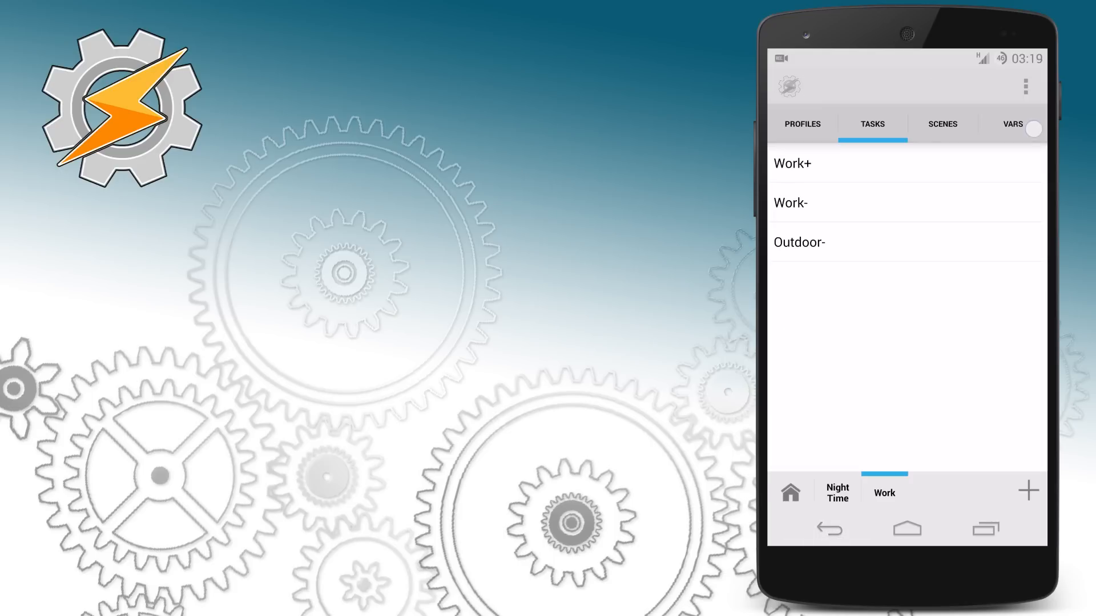
# - Leave Tasker for the home screen and pull down the phone's notifications
pyautogui.click(1013, 123)
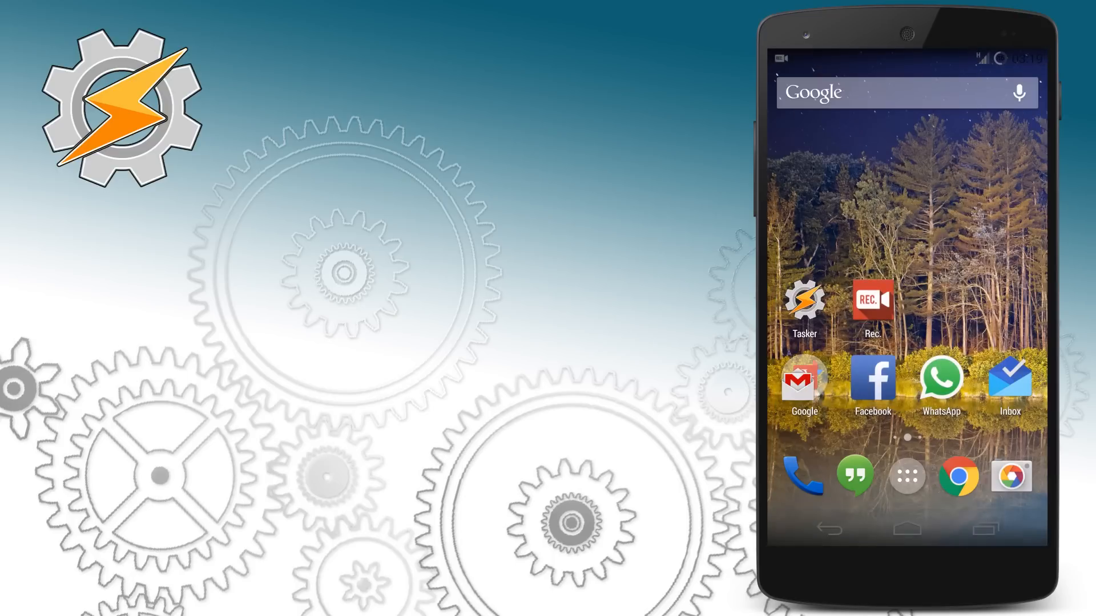
pyautogui.moveTo(907, 56); pyautogui.dragTo(906, 279)
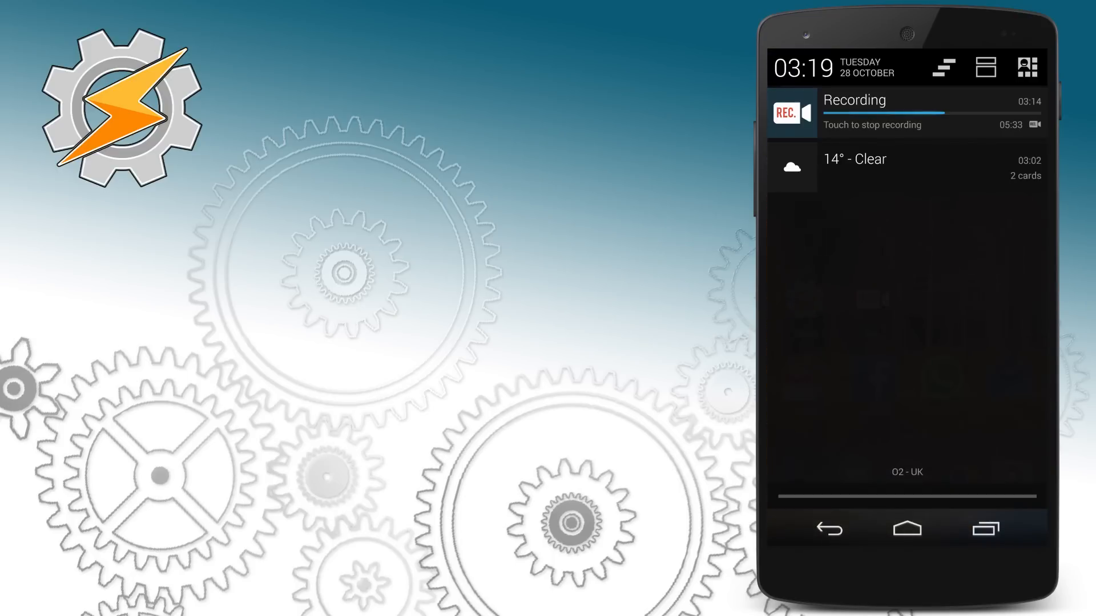